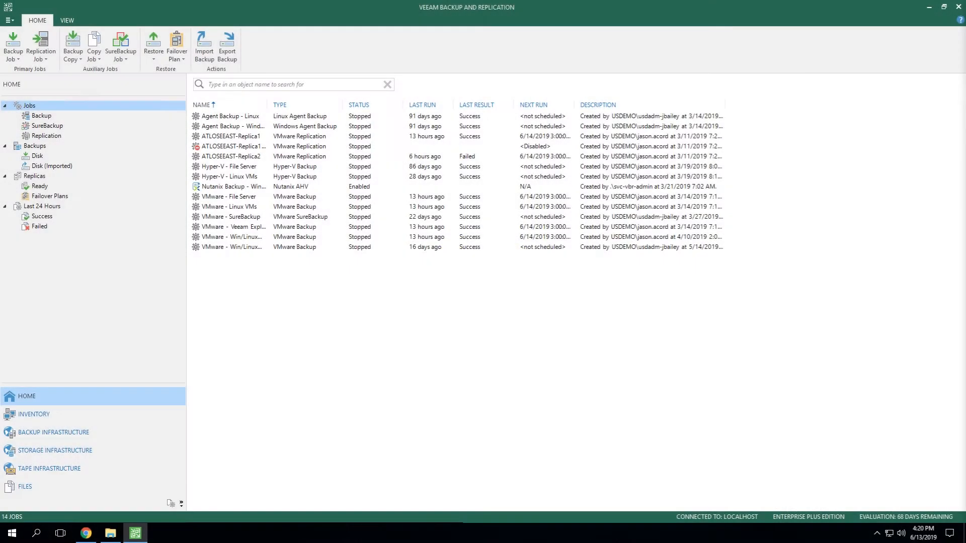
mouse_move(502, 345)
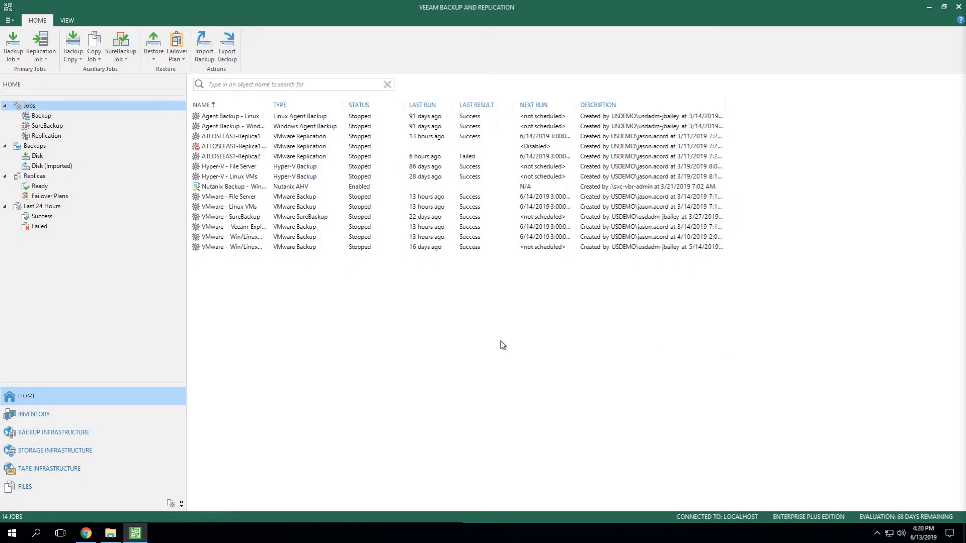
mouse_move(498, 342)
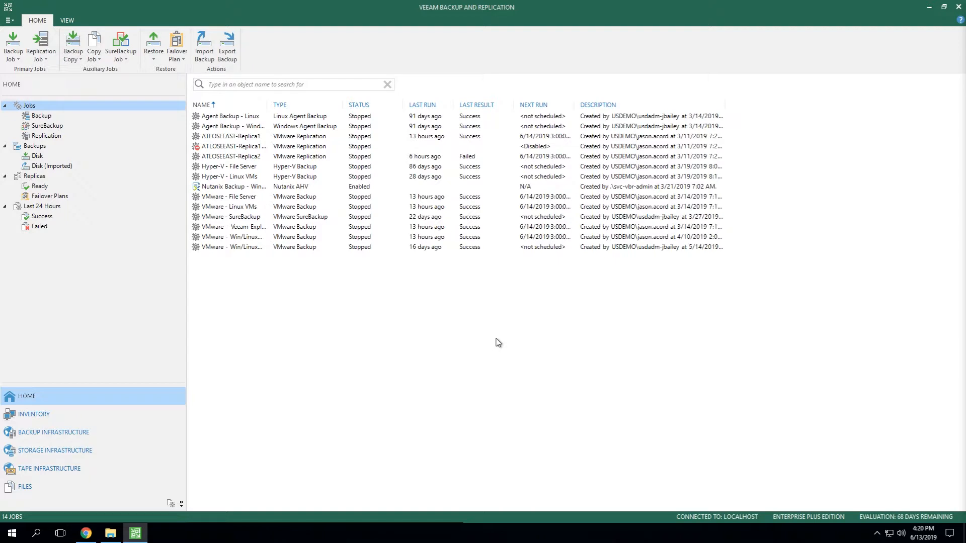
mouse_move(291, 398)
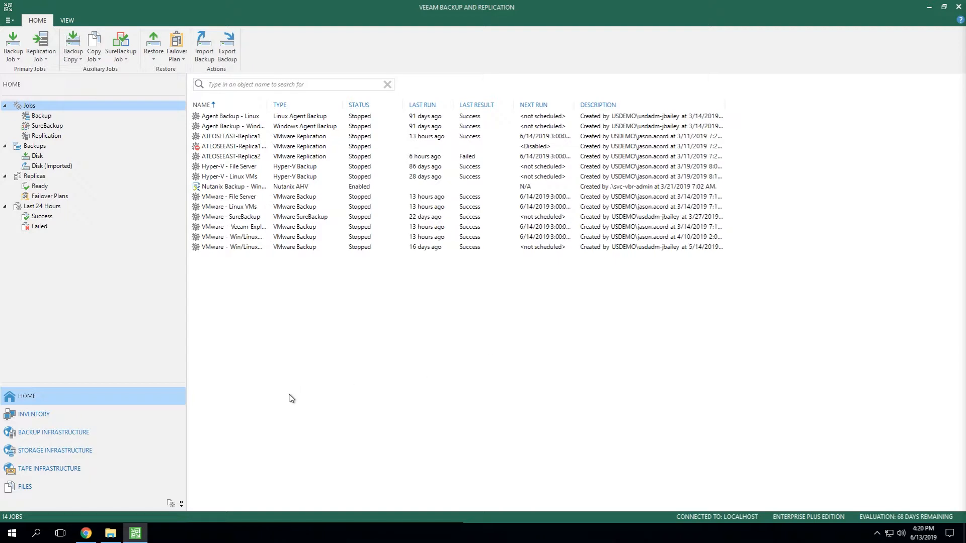
mouse_move(49, 437)
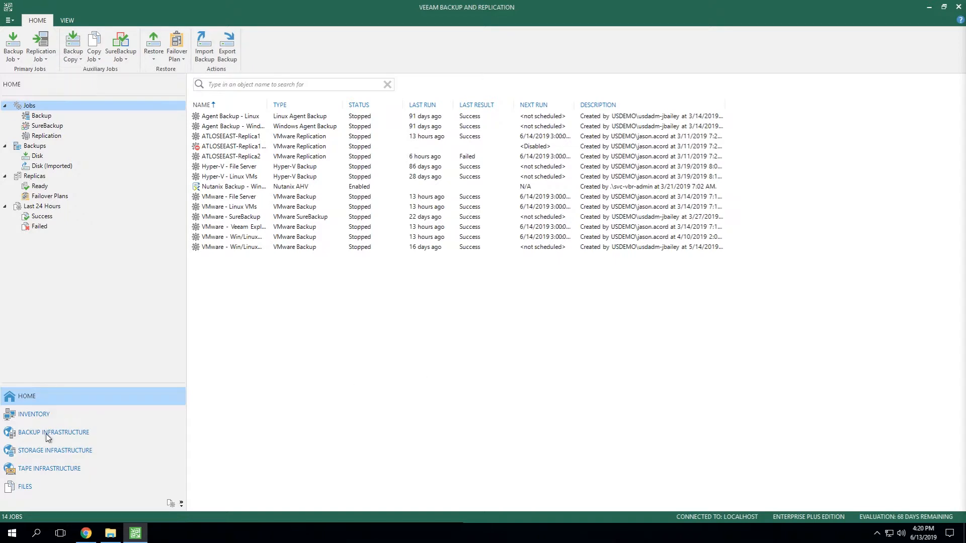
- Show the SureBackup overview under Backup Infrastructure
left_click(53, 432)
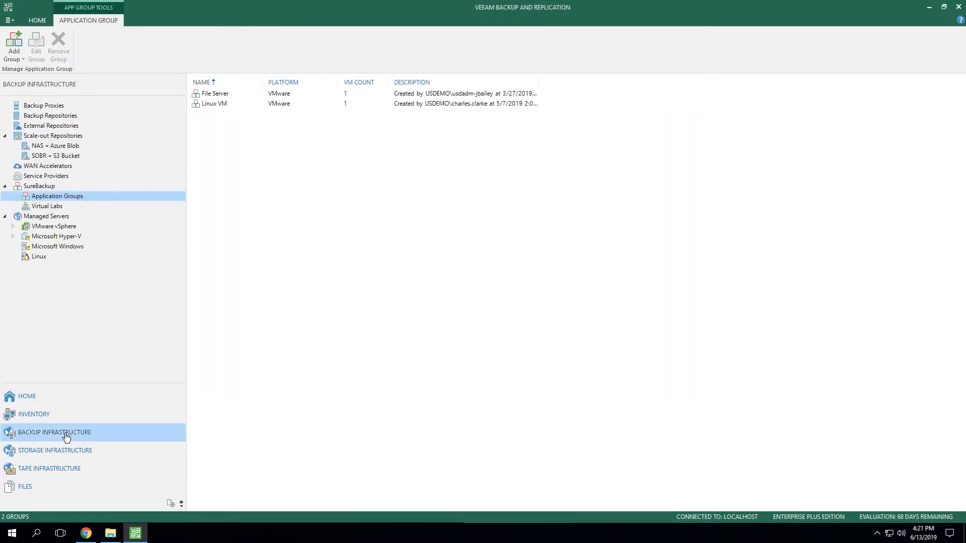
left_click(39, 186)
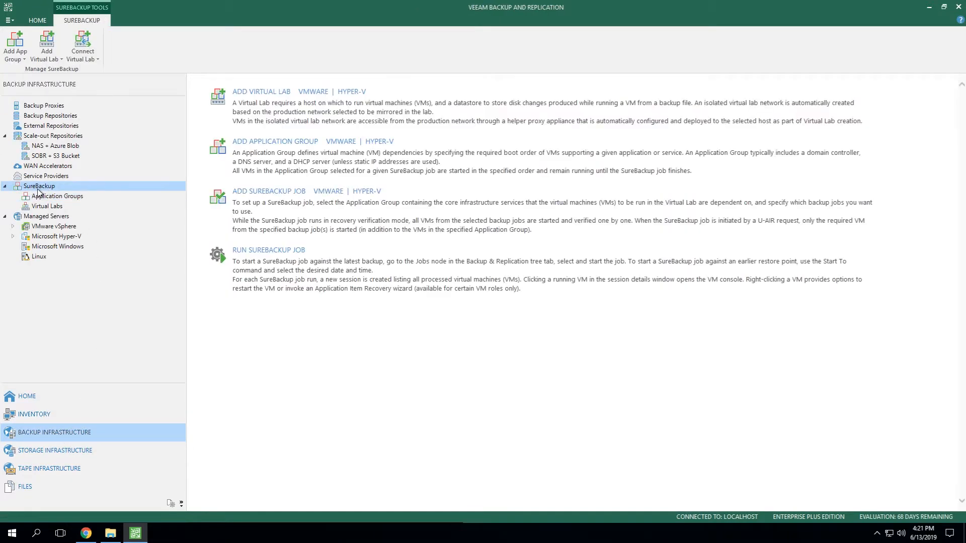
mouse_move(61, 193)
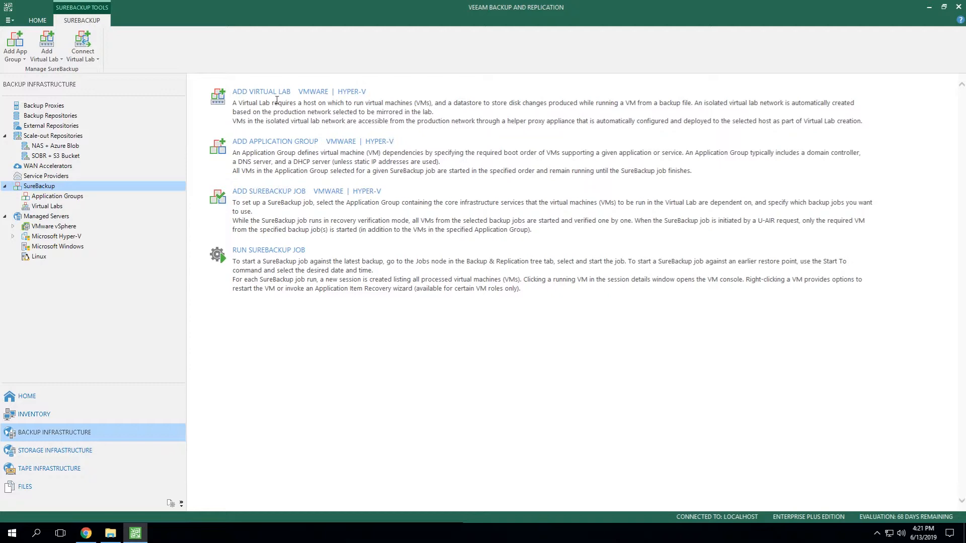
mouse_move(266, 148)
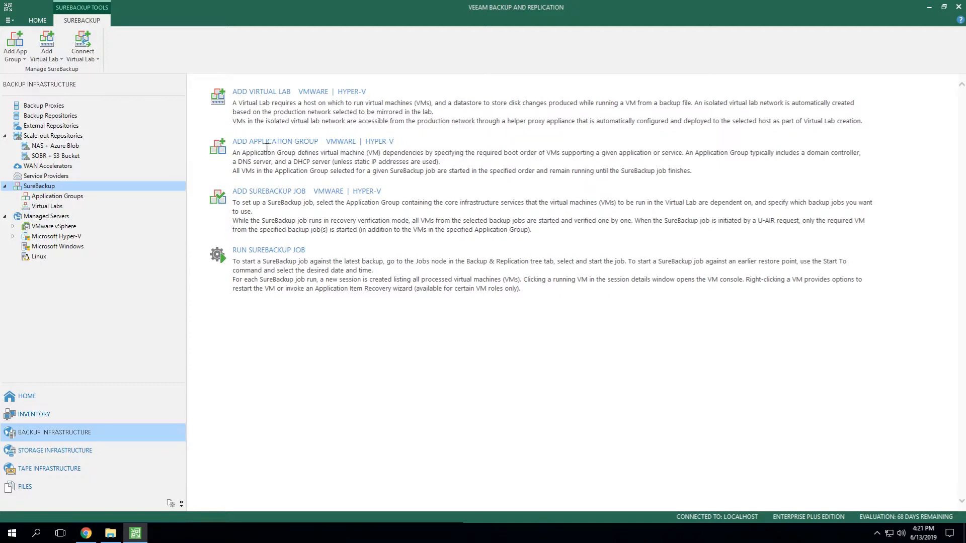
mouse_move(275, 98)
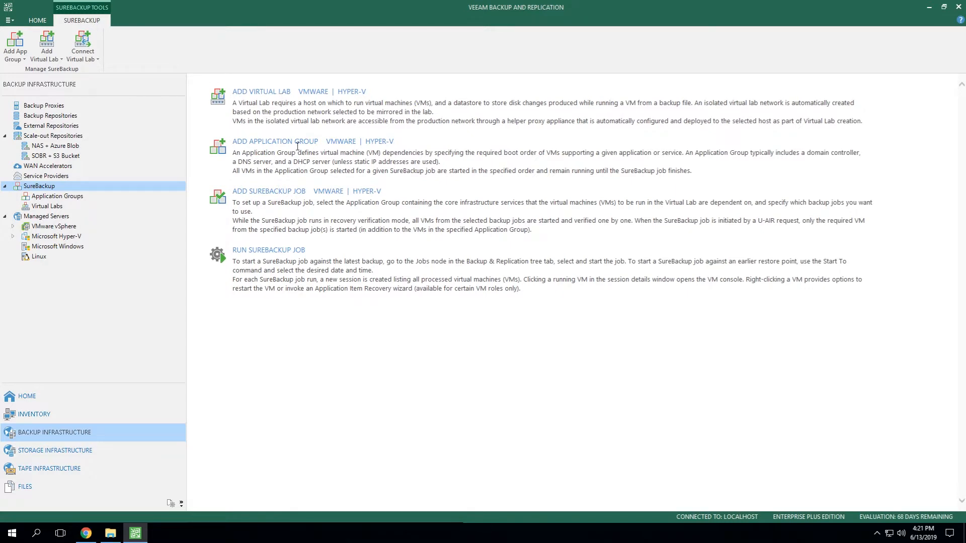
mouse_move(303, 142)
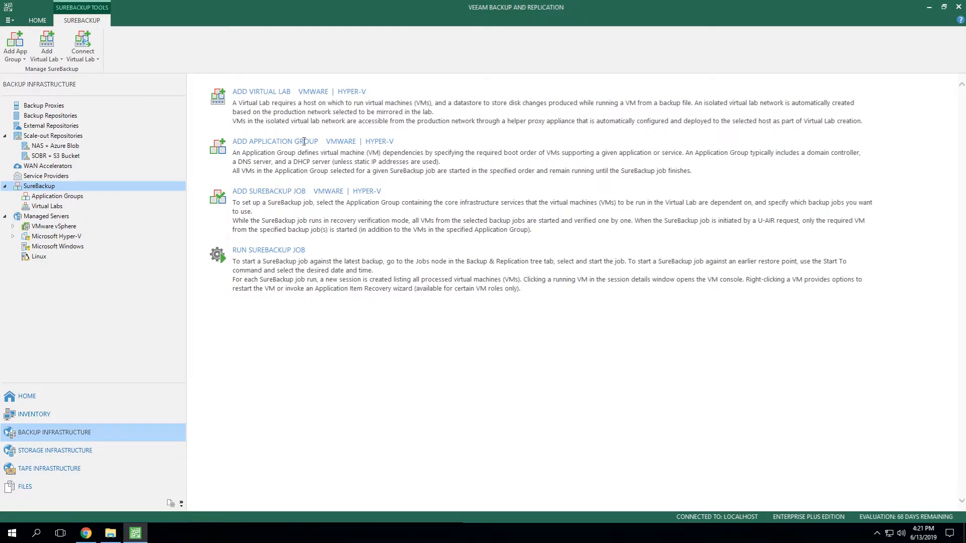
mouse_move(285, 91)
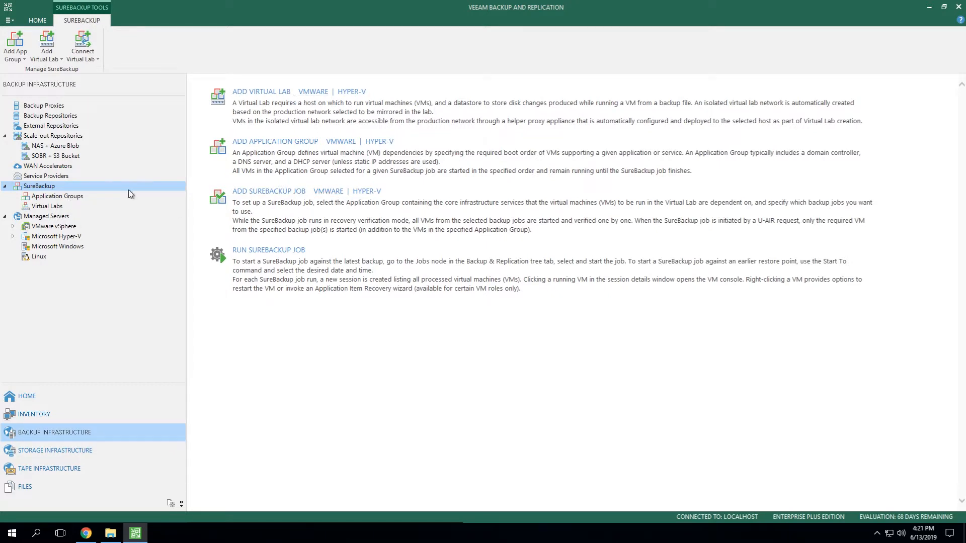
- Open the Linux VM application group's Properties from the Application Groups list
left_click(57, 197)
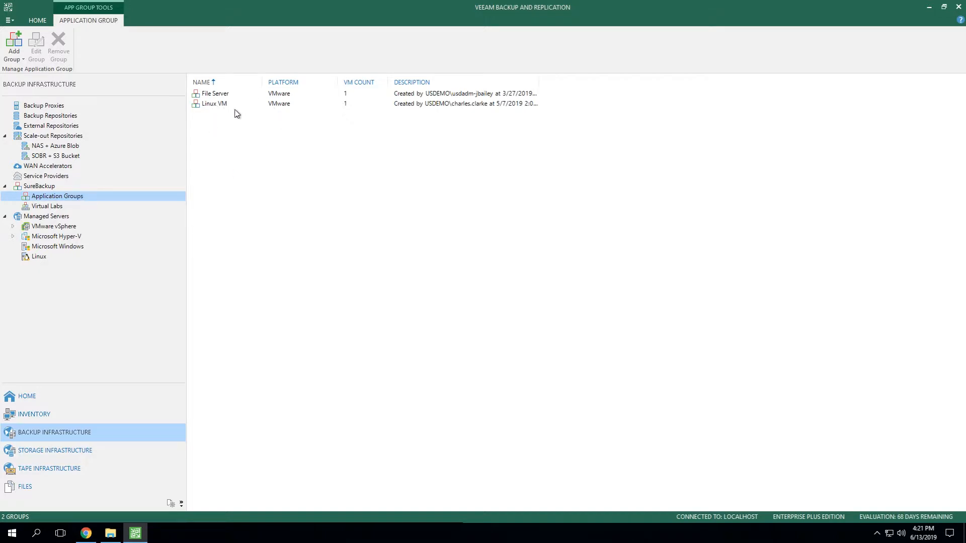
right_click(214, 103)
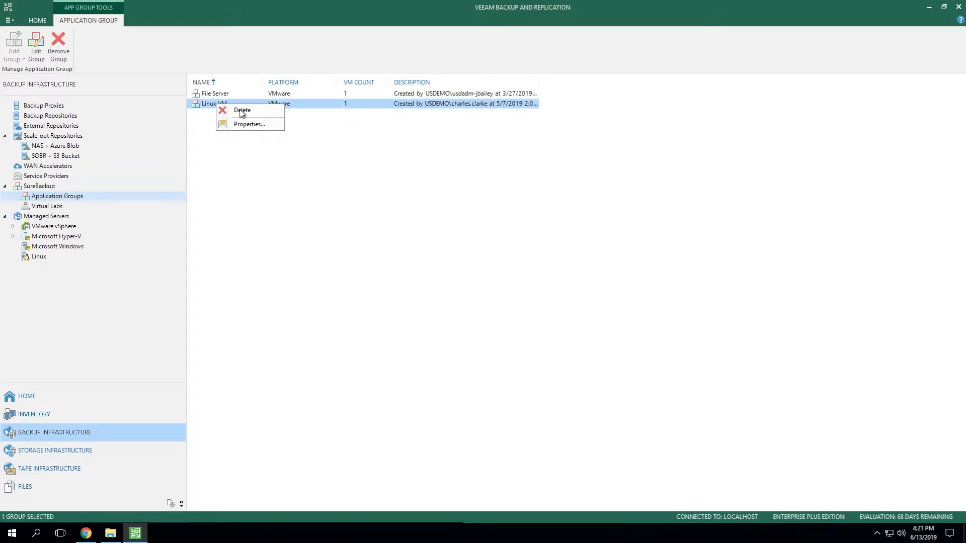
left_click(249, 124)
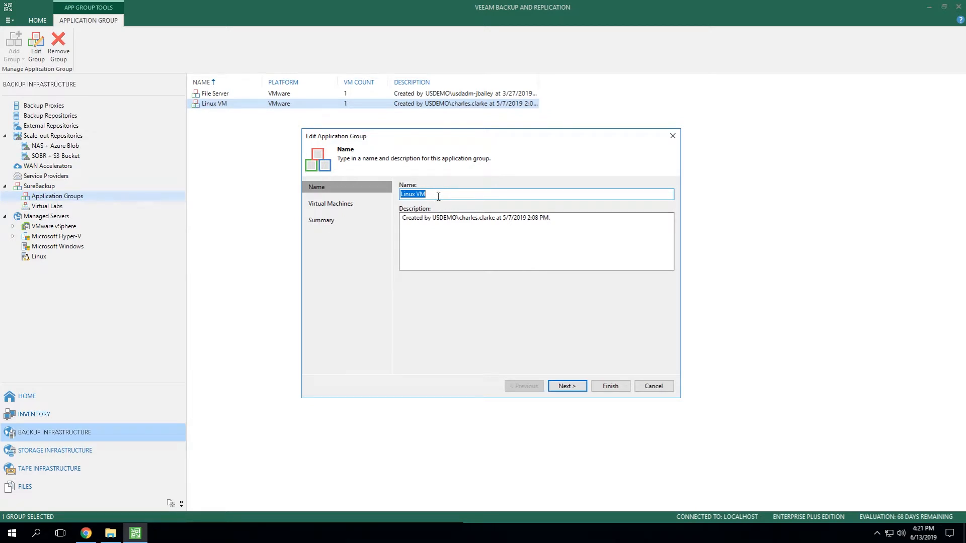
mouse_move(457, 227)
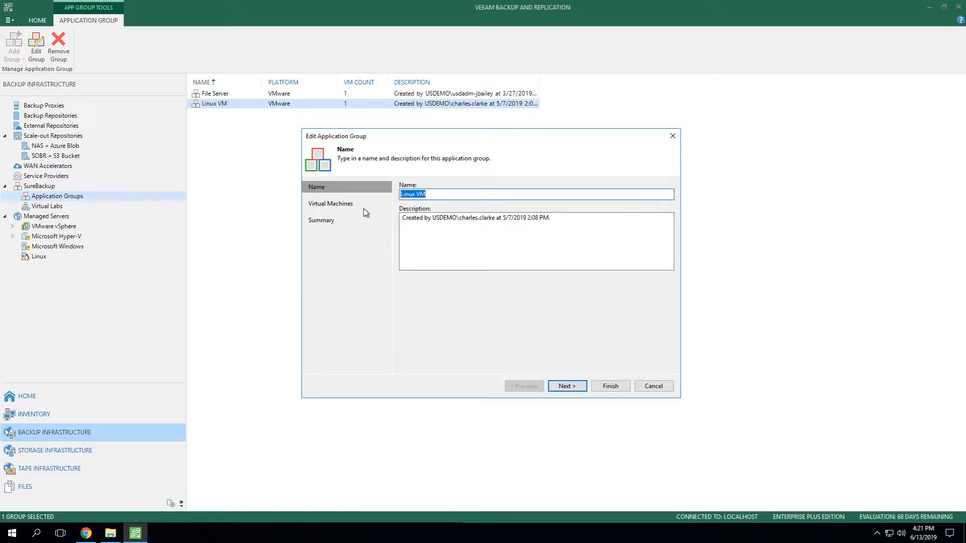
- View the group's virtual machines, listing ATLOSEEAST-LinuxAgent
left_click(566, 386)
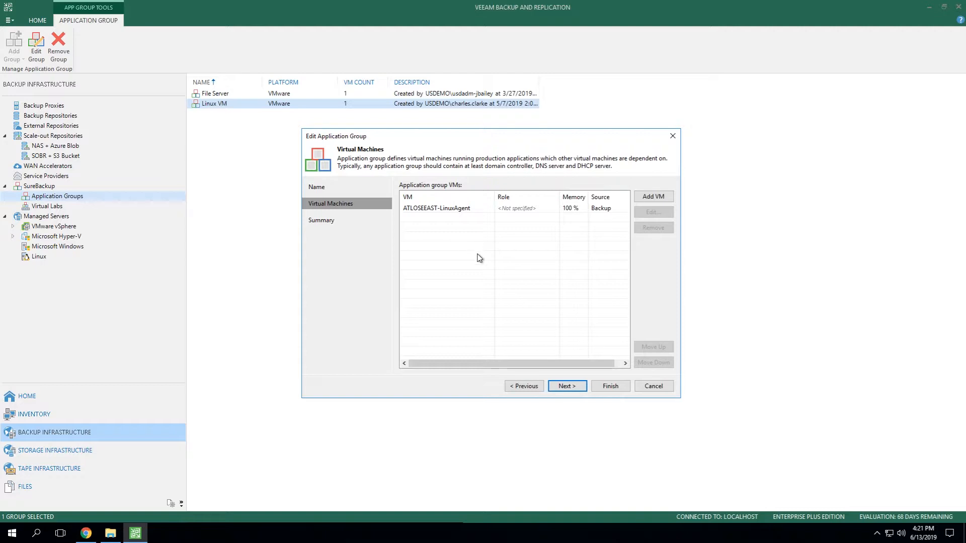
mouse_move(476, 254)
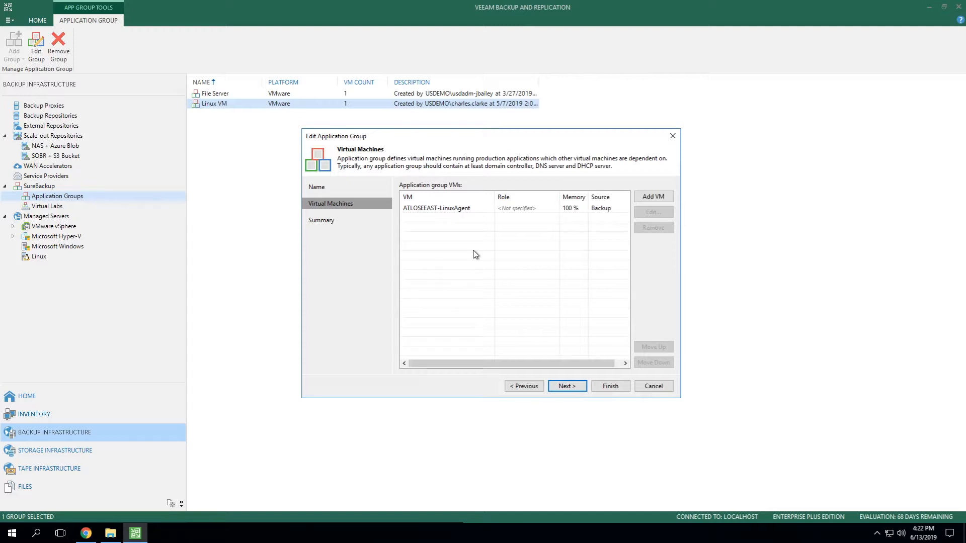
mouse_move(484, 254)
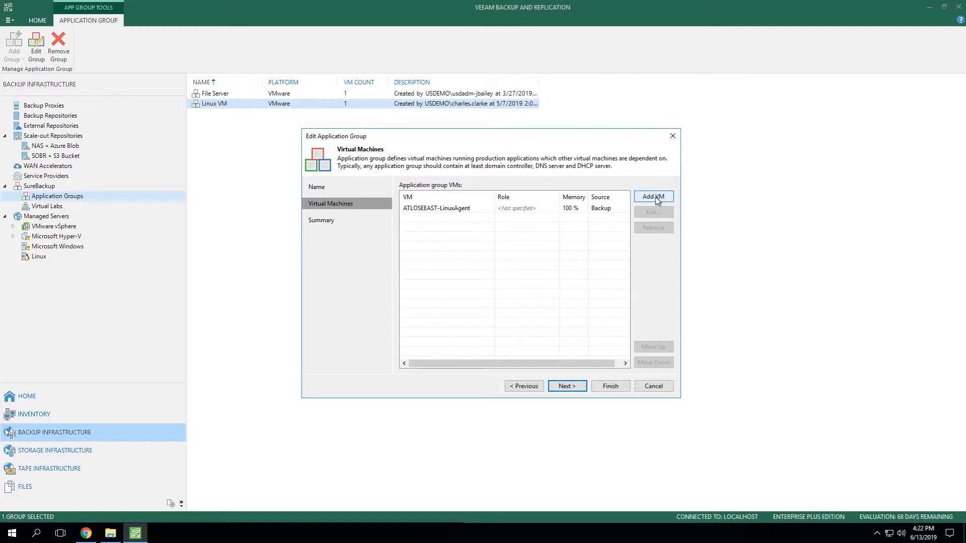
- Add ATLEXCH2016, dc01 and ATLSRP2016 from existing backups to the group's VM list
left_click(653, 196)
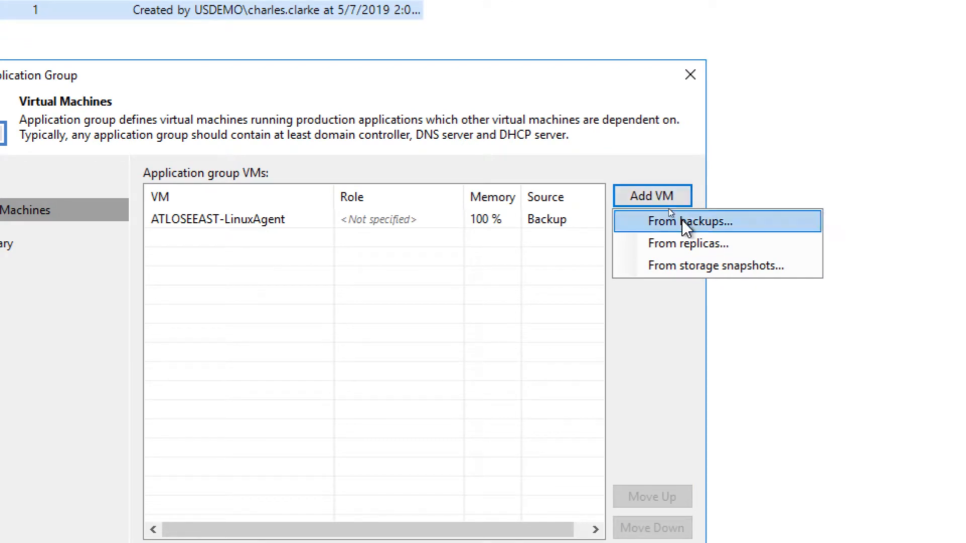
mouse_move(668, 243)
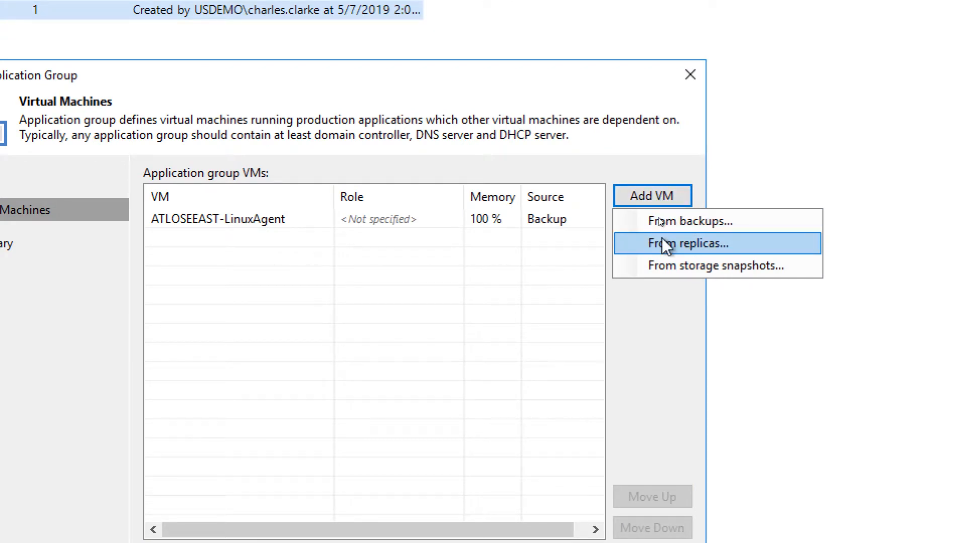
mouse_move(674, 266)
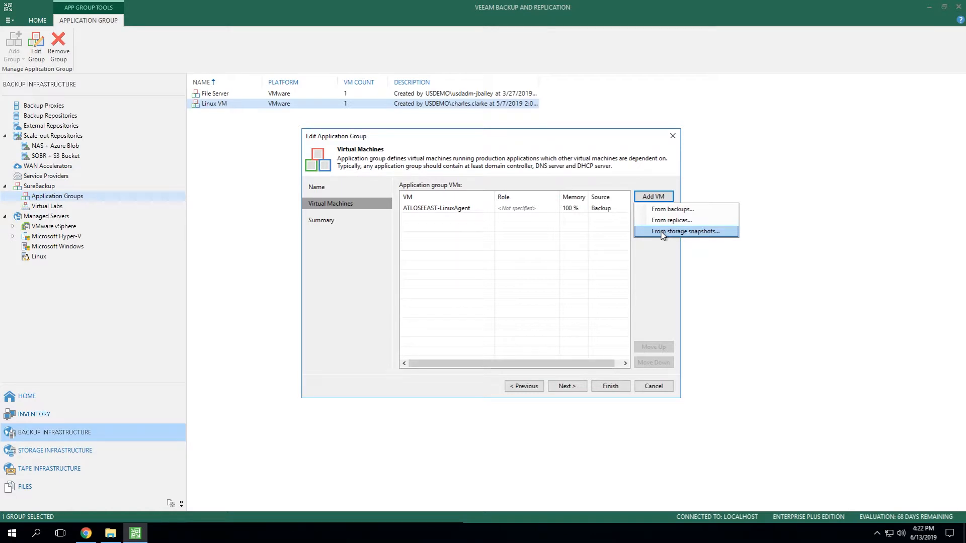
mouse_move(671, 209)
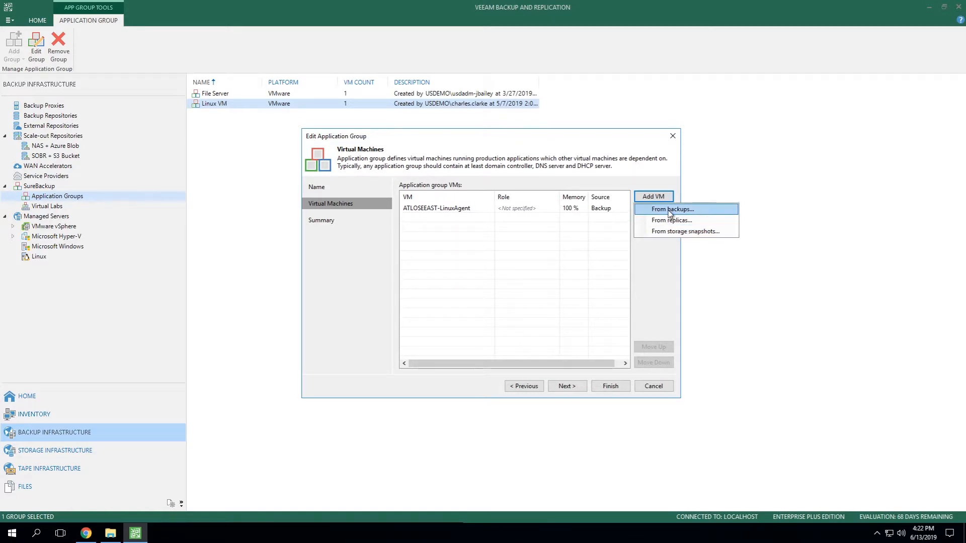
left_click(671, 209)
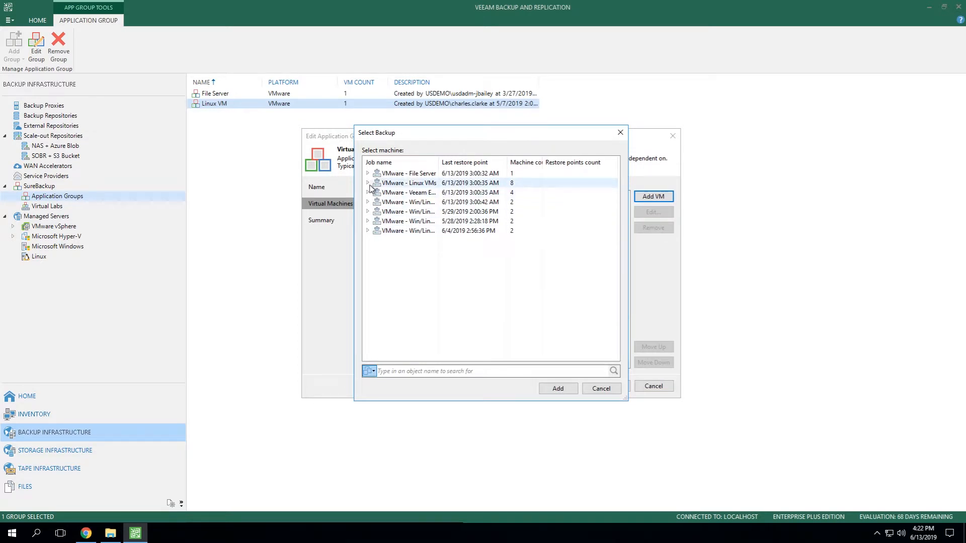
left_click(368, 192)
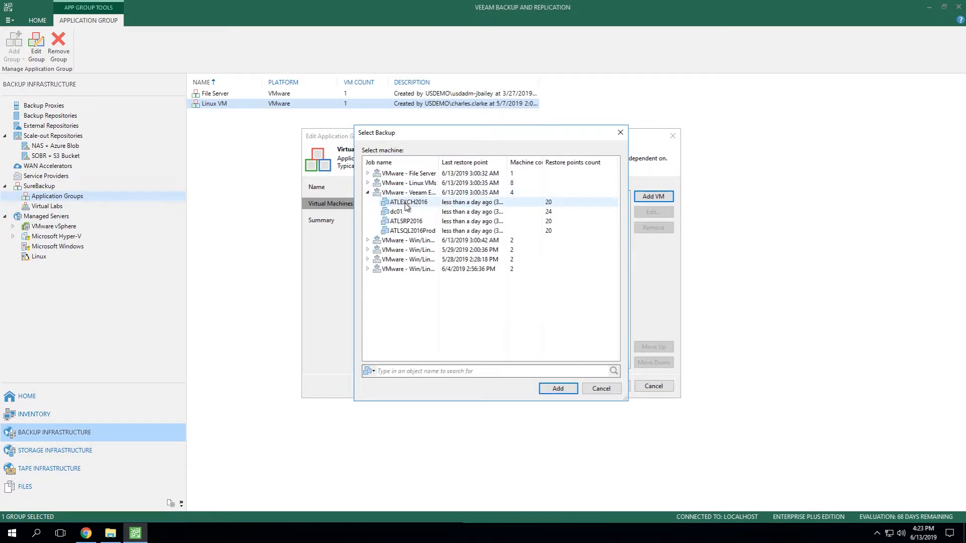
left_click(396, 212)
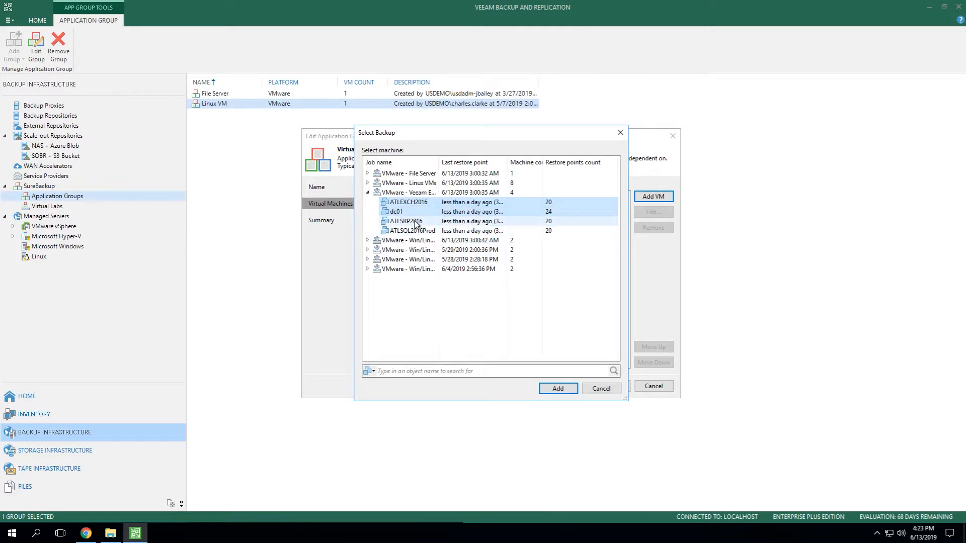
left_click(557, 388)
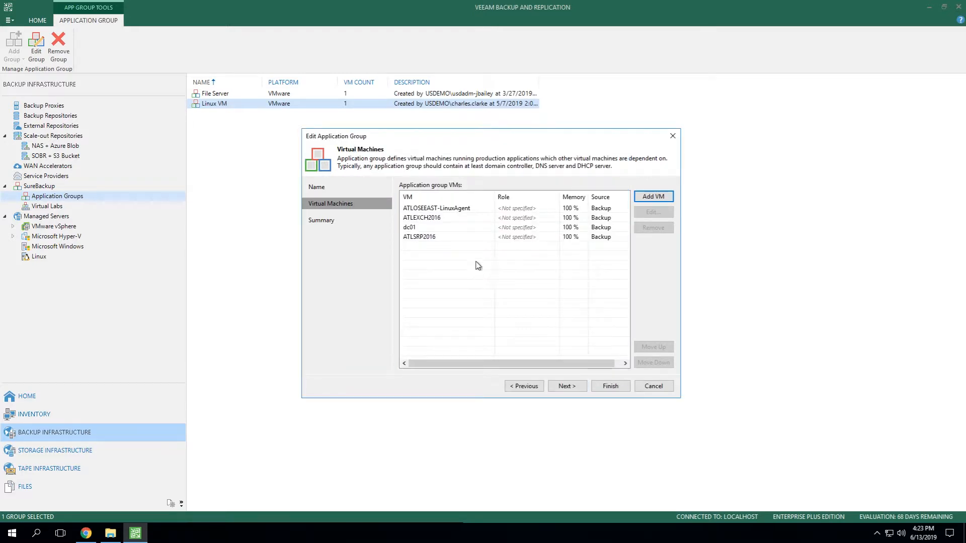
- Move dc01 up twice so it is first in the group's VM order
left_click(419, 237)
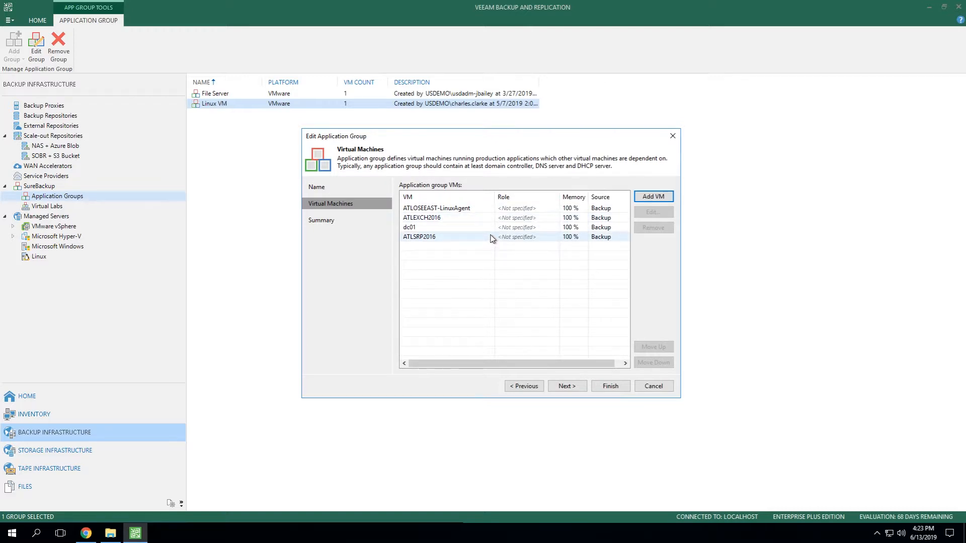
mouse_move(476, 227)
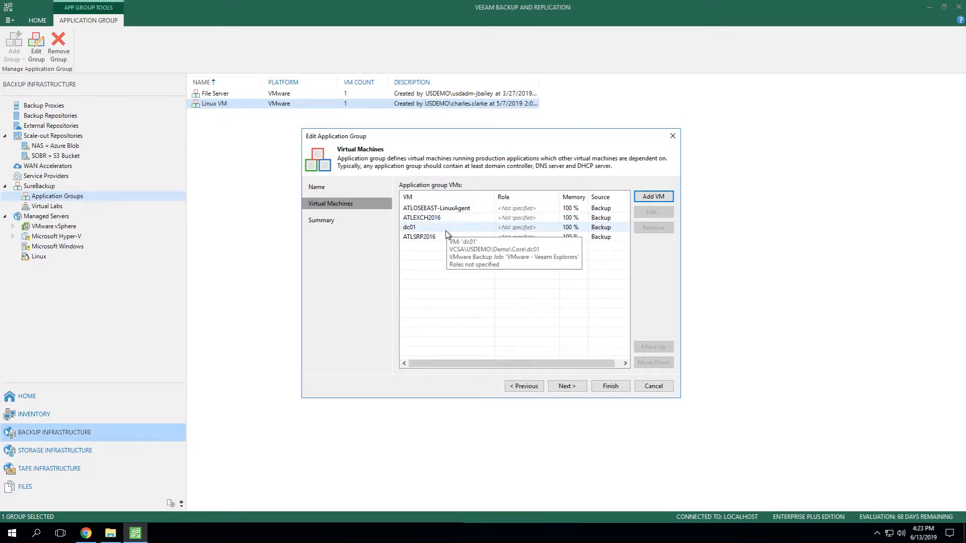
mouse_move(419, 252)
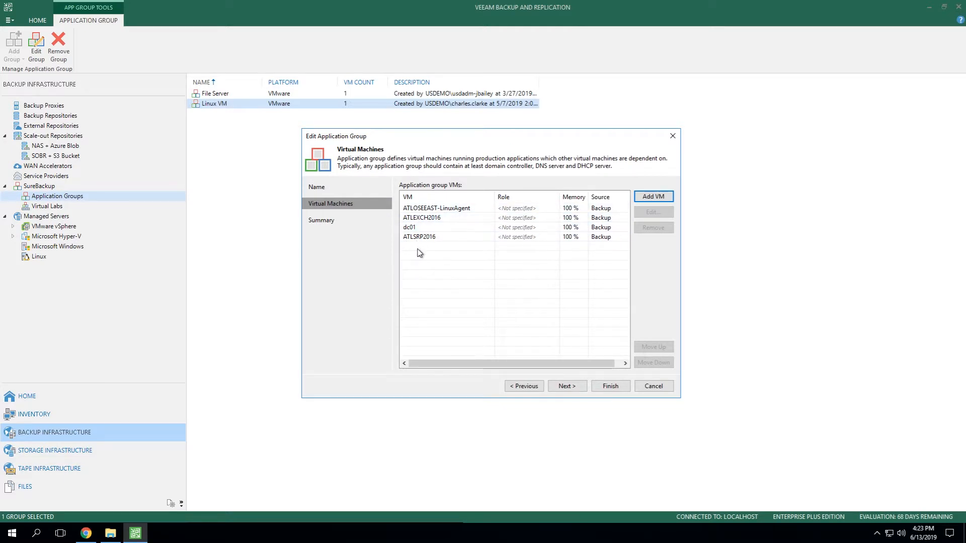
left_click(434, 217)
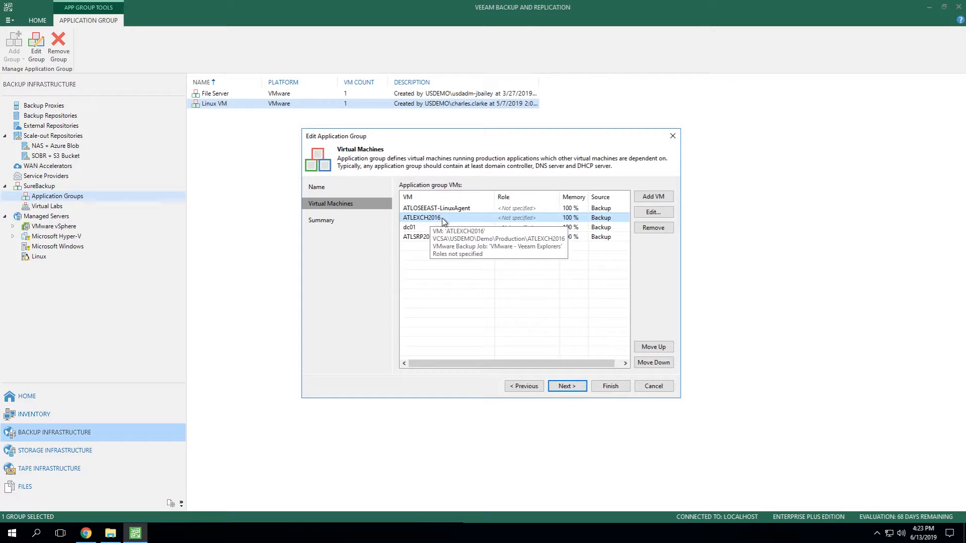
mouse_move(452, 220)
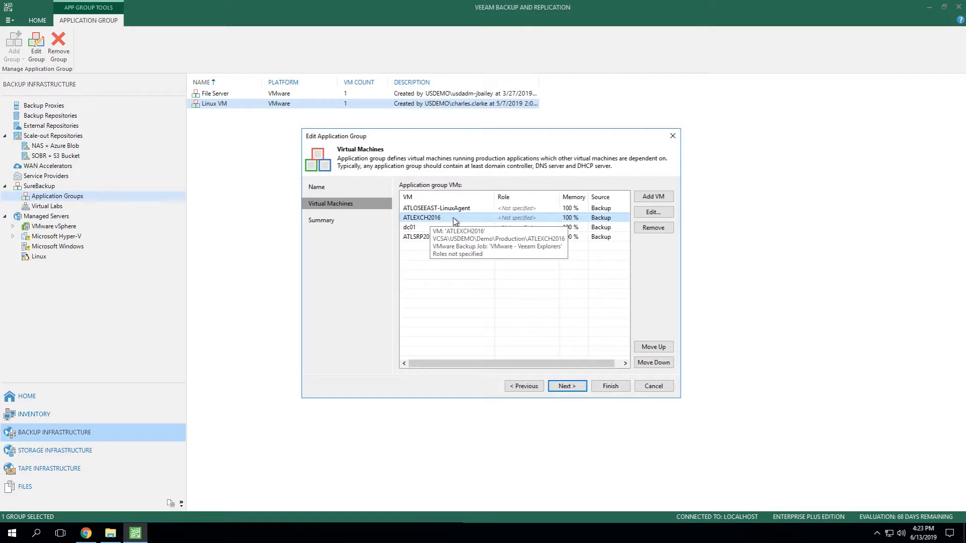
mouse_move(417, 229)
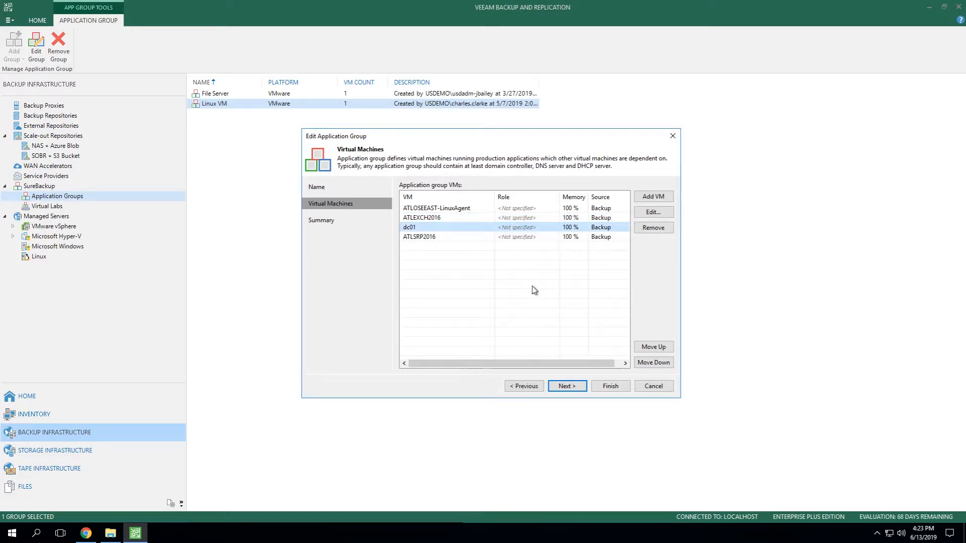
left_click(653, 348)
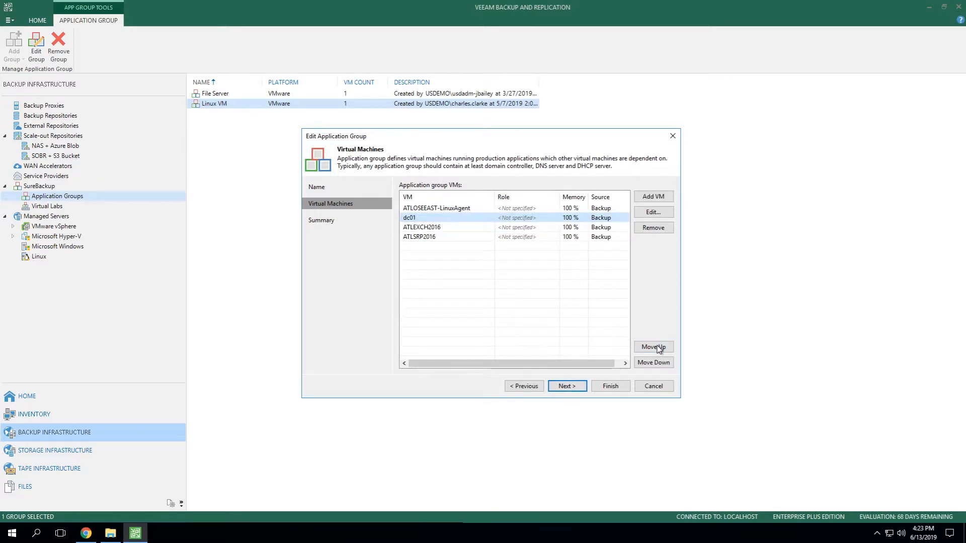
left_click(653, 346)
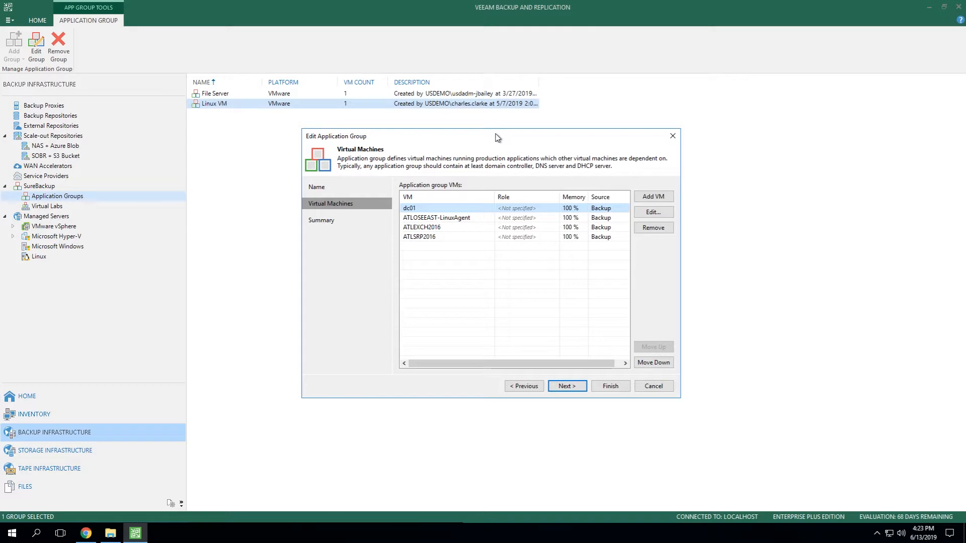
mouse_move(510, 145)
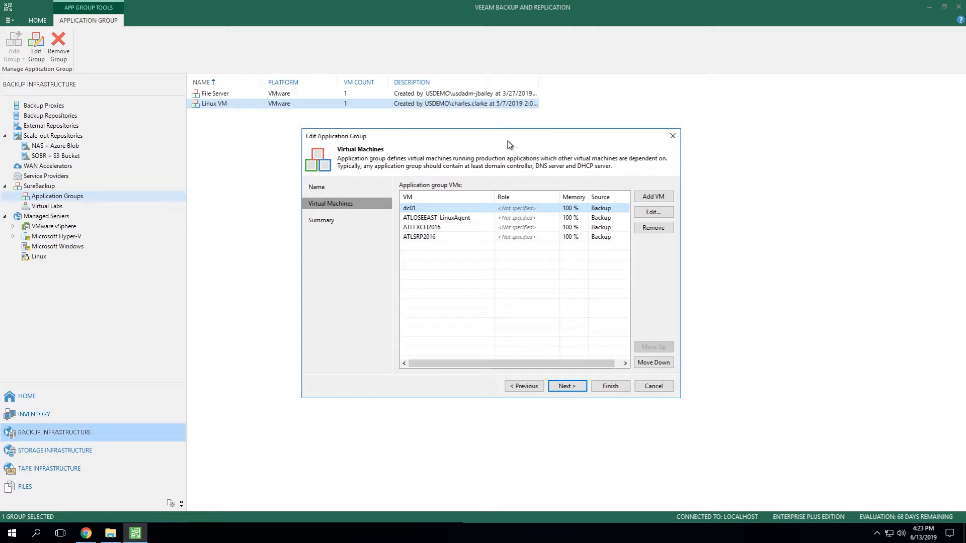
mouse_move(499, 142)
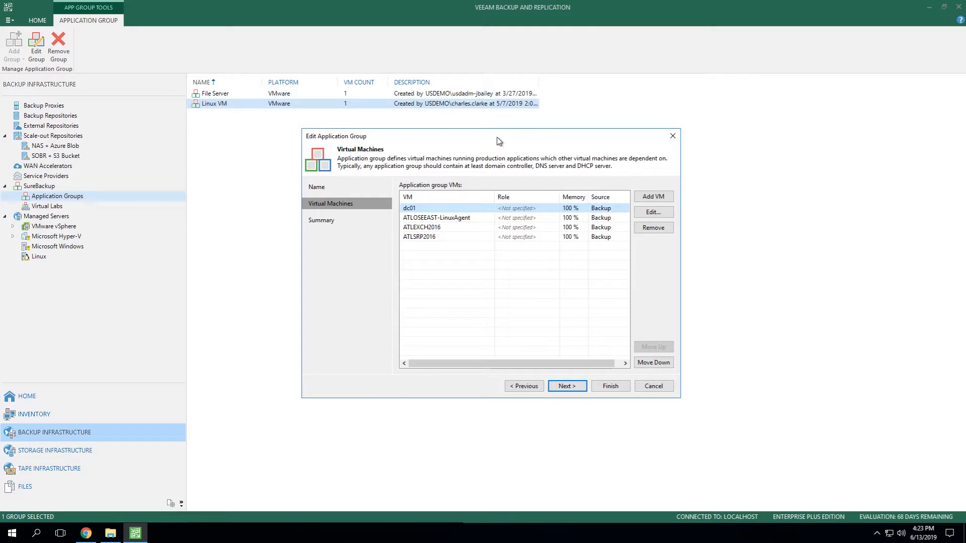
mouse_move(505, 180)
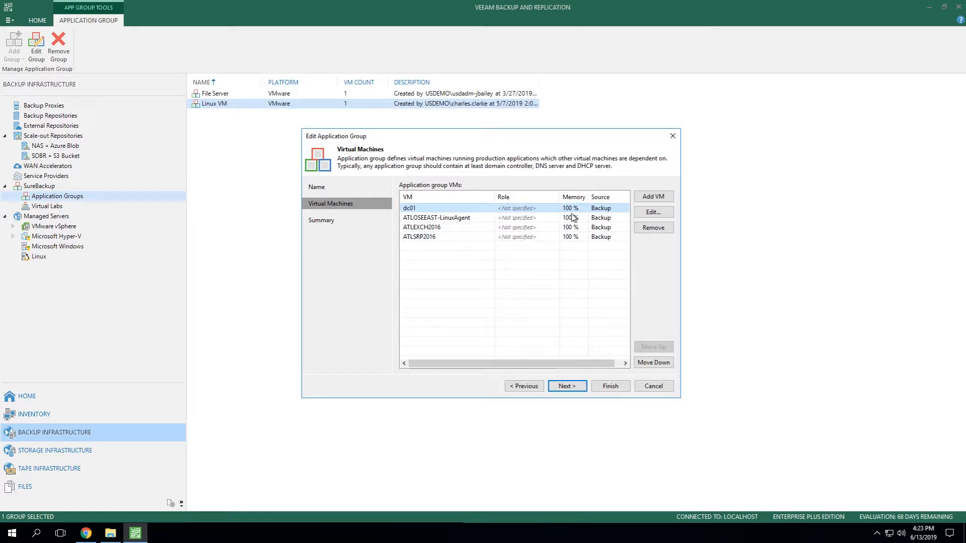
- In dc01's verification options, tick DNS Server, Global Catalog and Domain Controller (Non-Authoritative Restore) roles
left_click(653, 212)
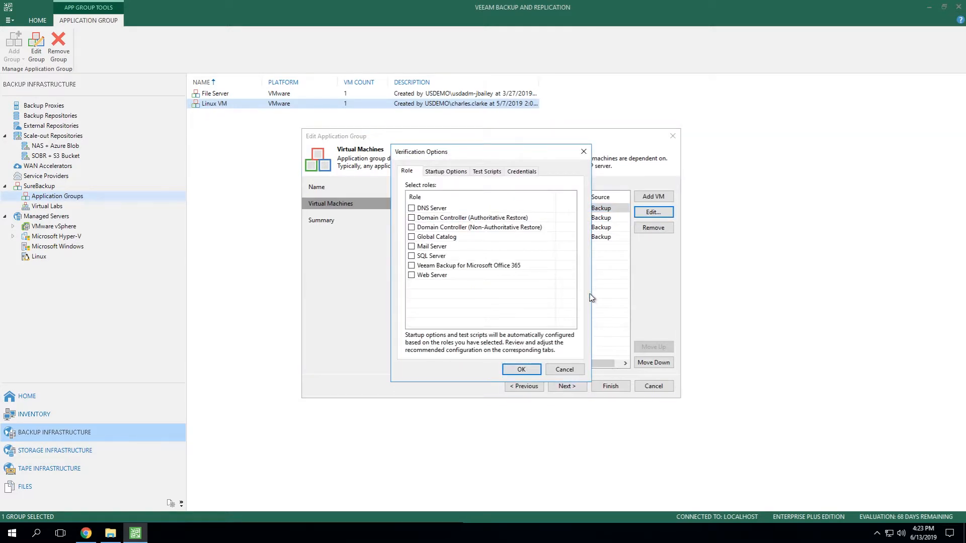
mouse_move(476, 309)
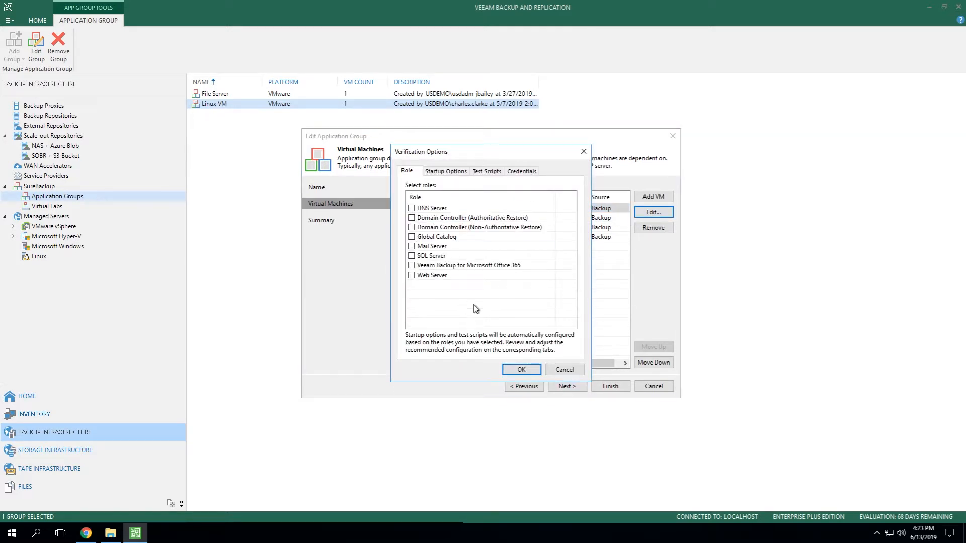
mouse_move(487, 306)
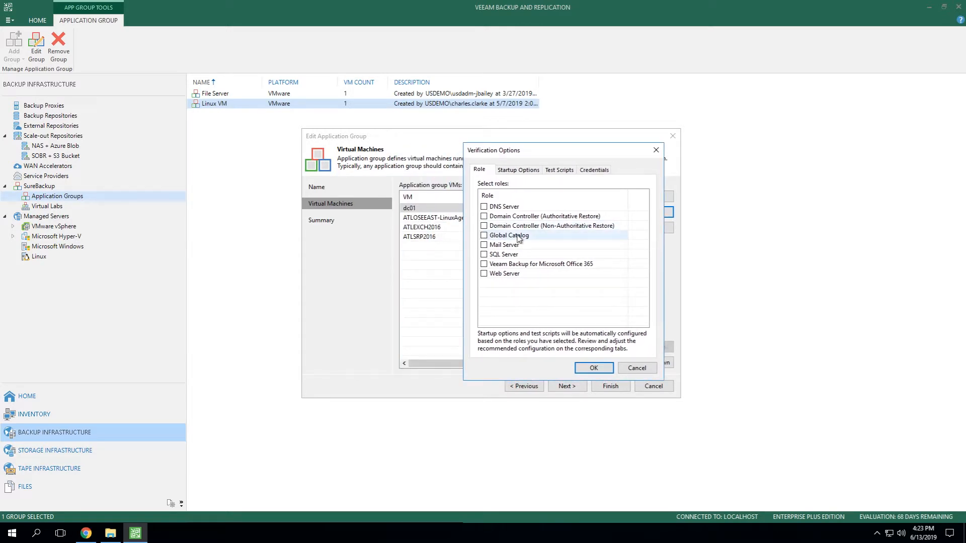
left_click(484, 206)
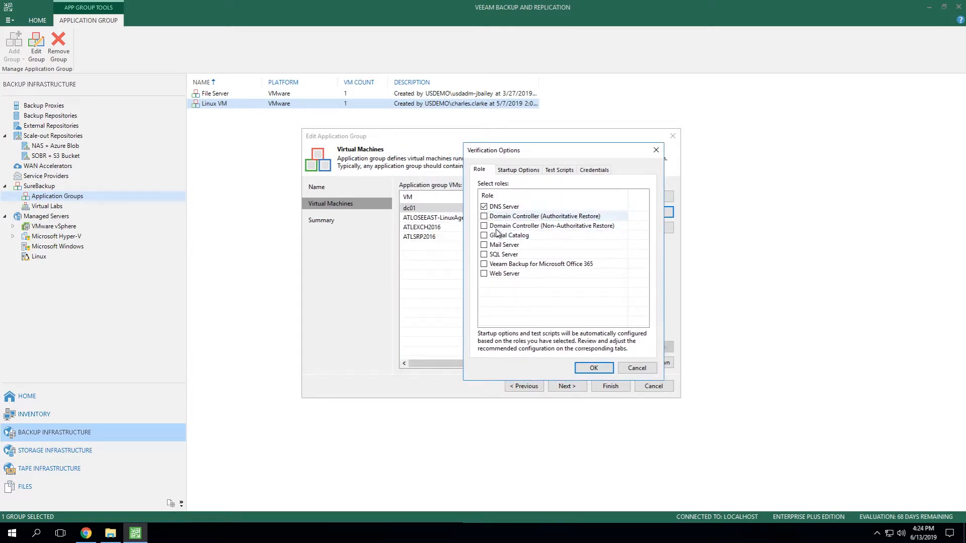
left_click(484, 235)
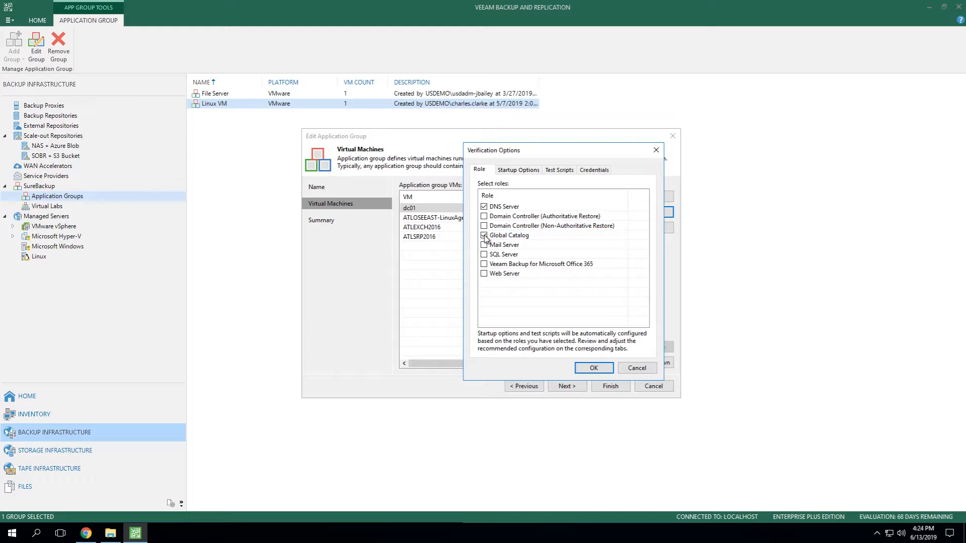
left_click(484, 236)
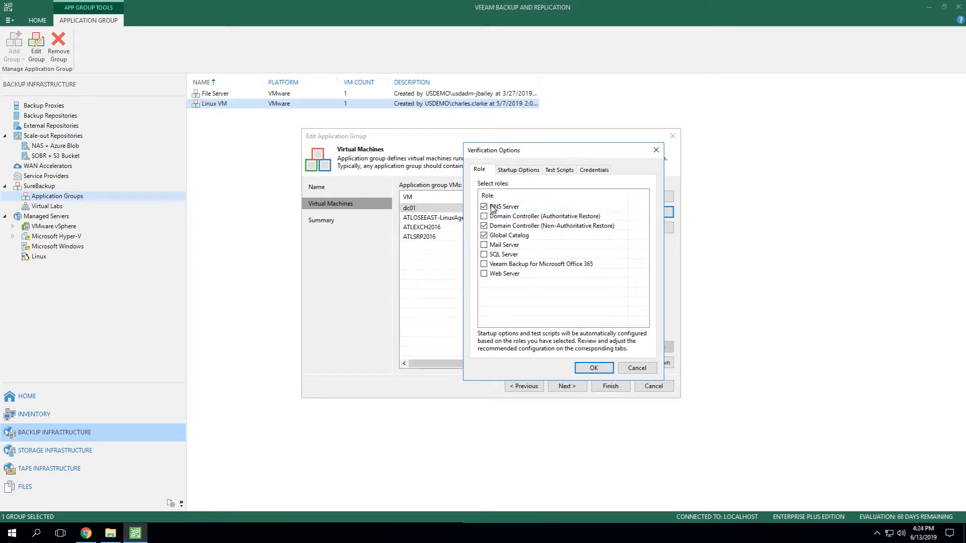
left_click(505, 206)
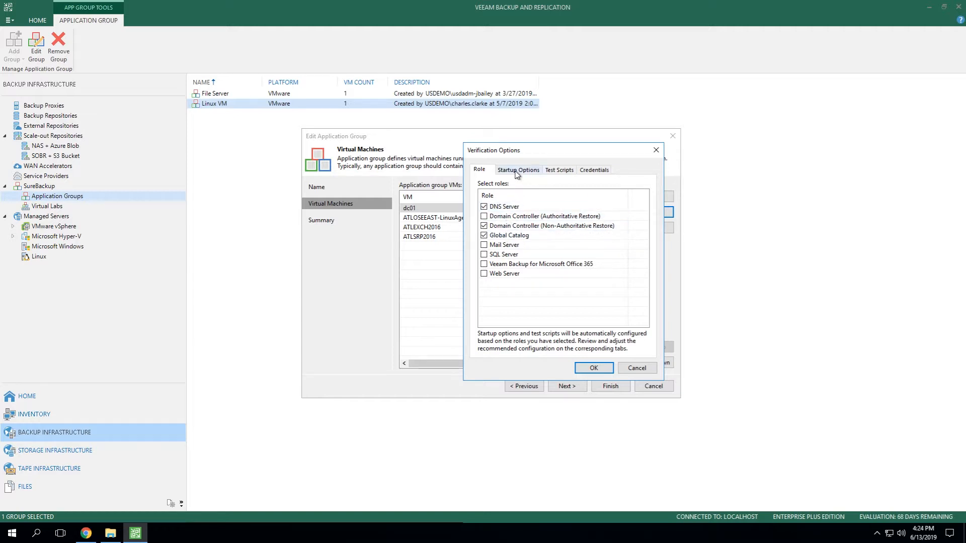
- In Startup Options, set dc01's memory allocation to 50 percent
left_click(517, 169)
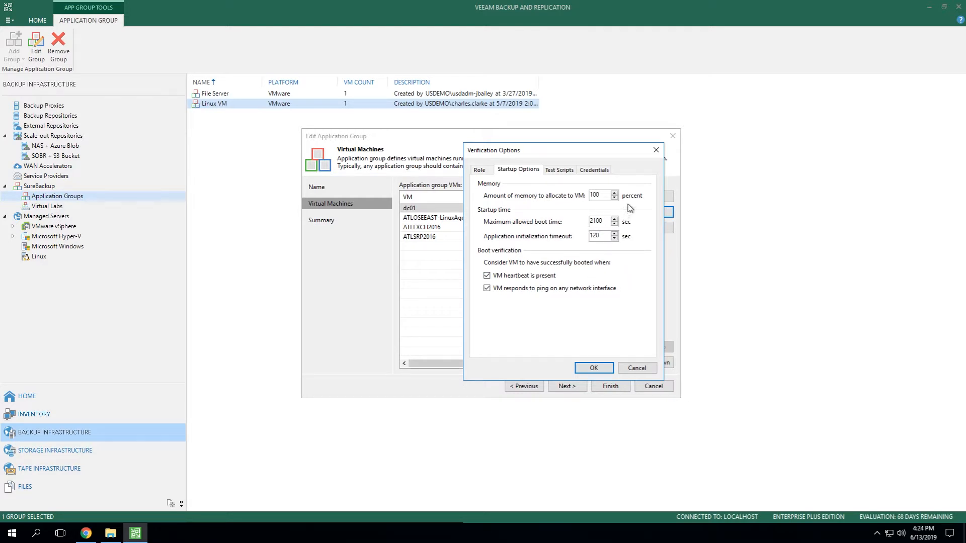
mouse_move(562, 202)
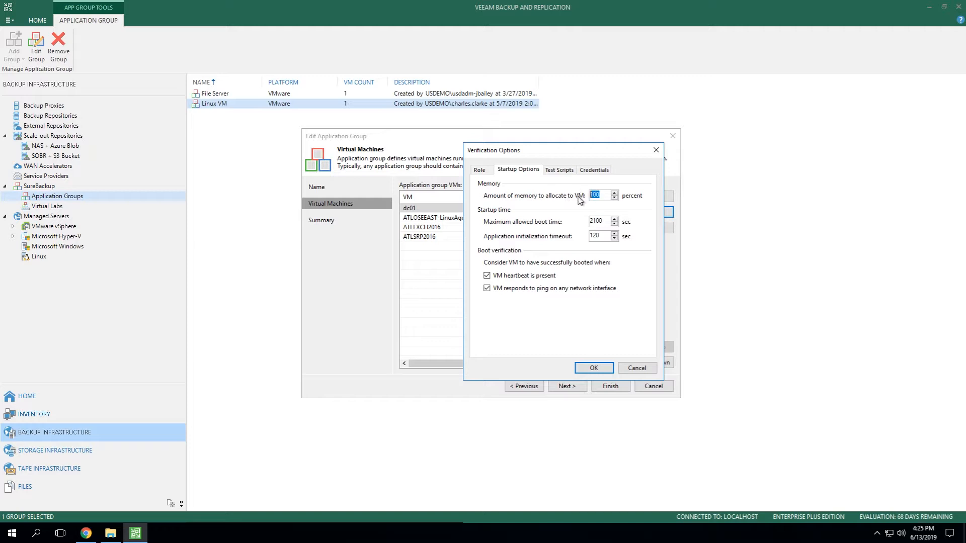
mouse_move(576, 200)
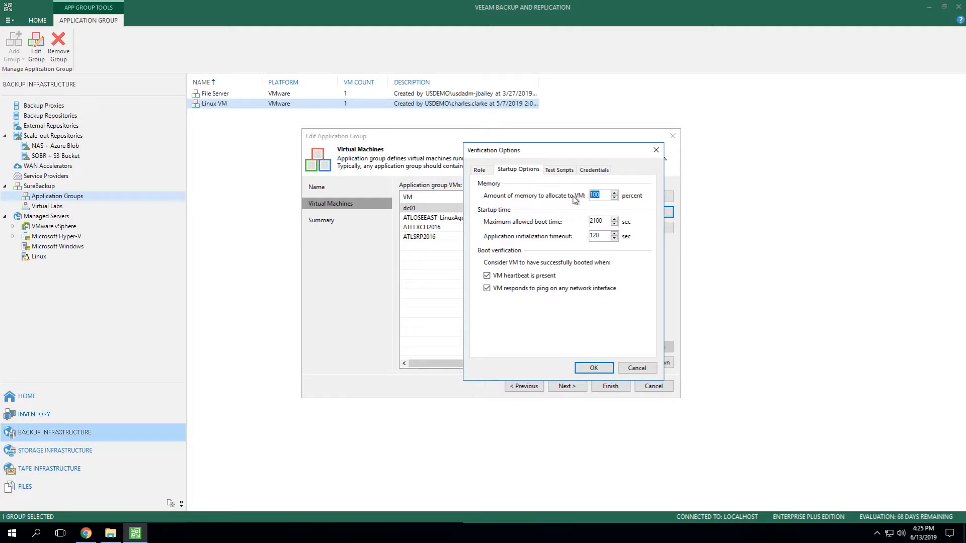
type("50")
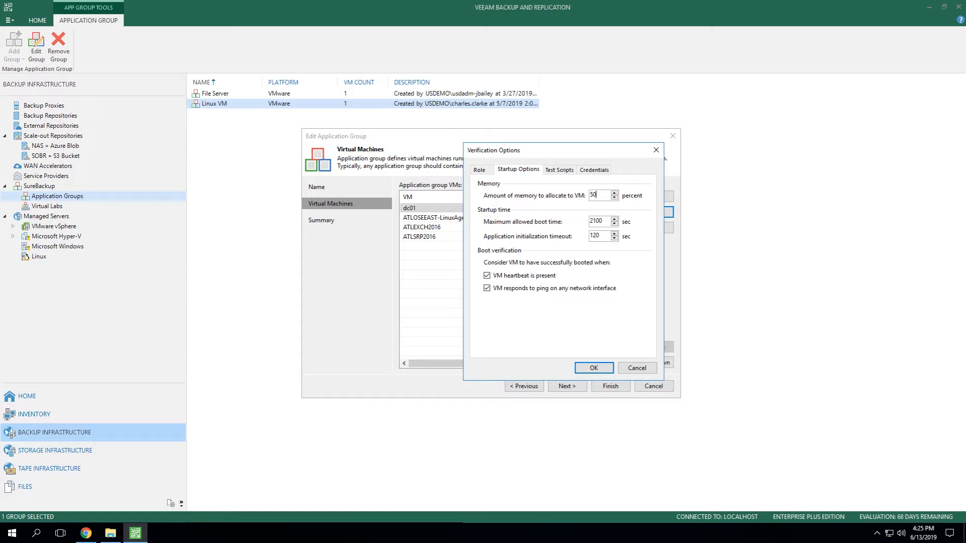
mouse_move(515, 228)
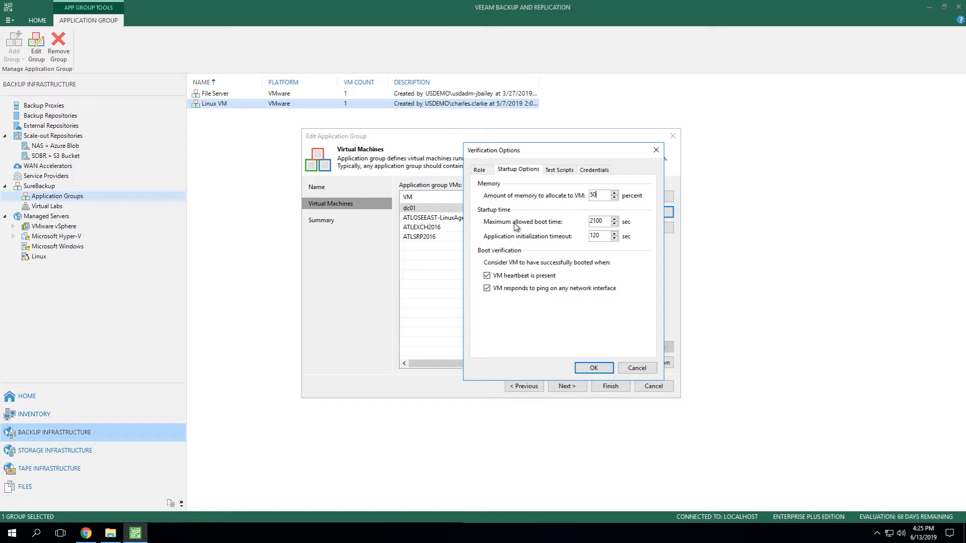
mouse_move(505, 232)
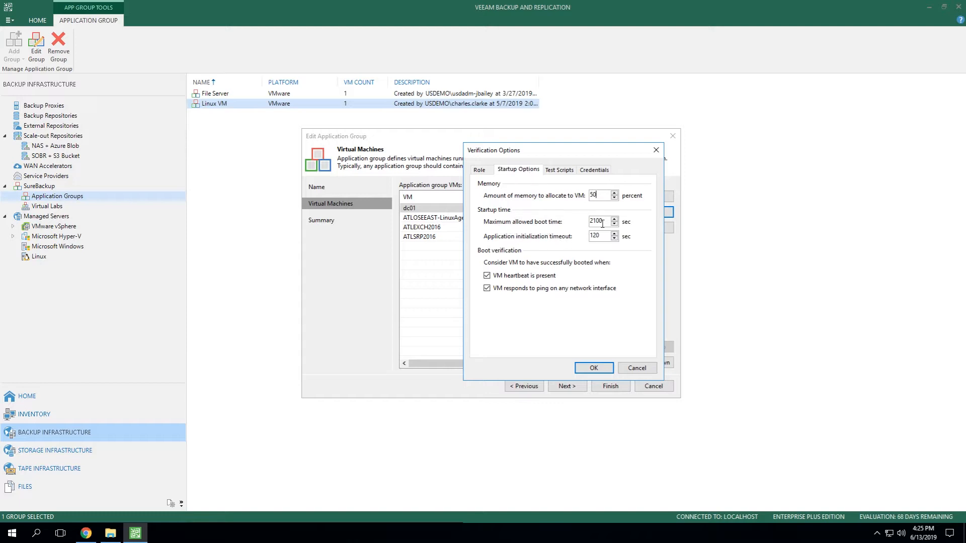
- Change dc01's application initialization timeout from 120 to 300 seconds
triple_click(596, 222)
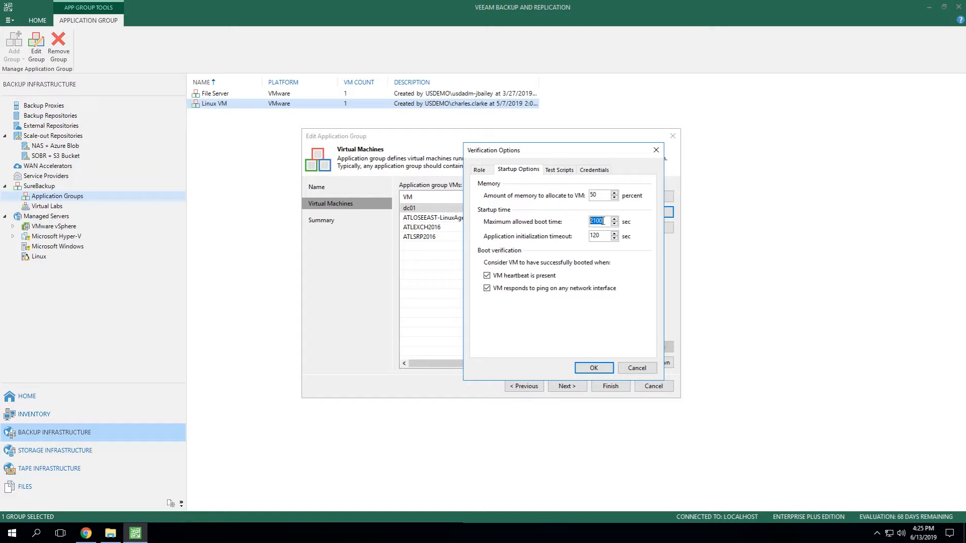
left_click(599, 221)
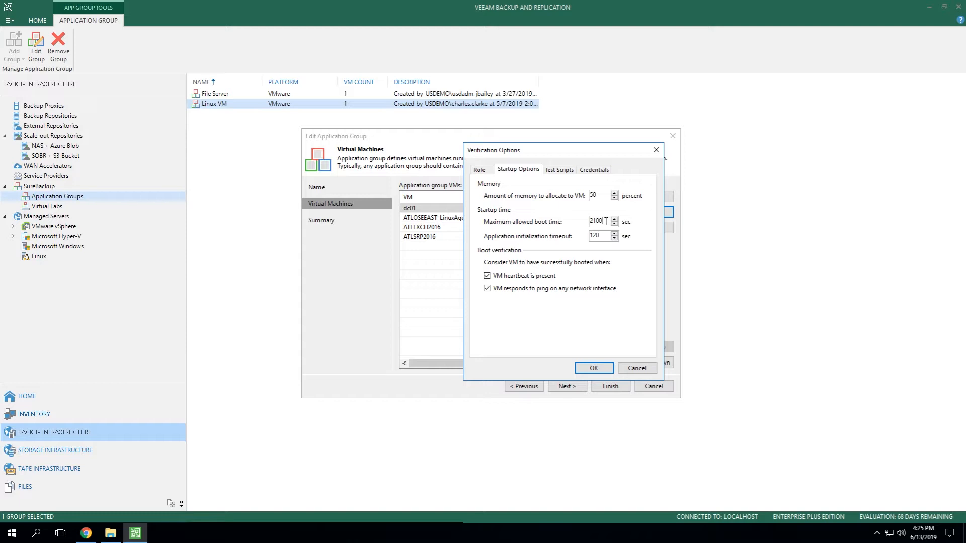
mouse_move(603, 231)
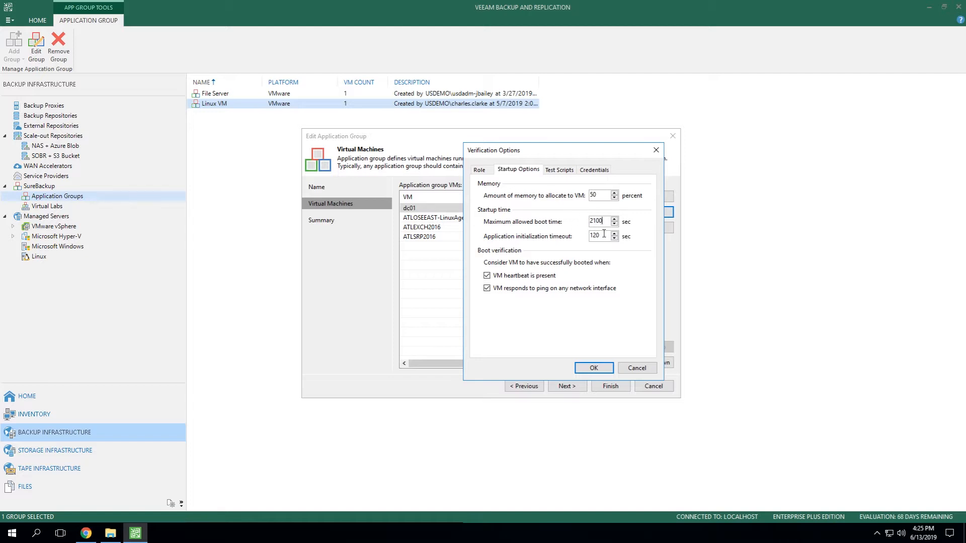
triple_click(599, 235)
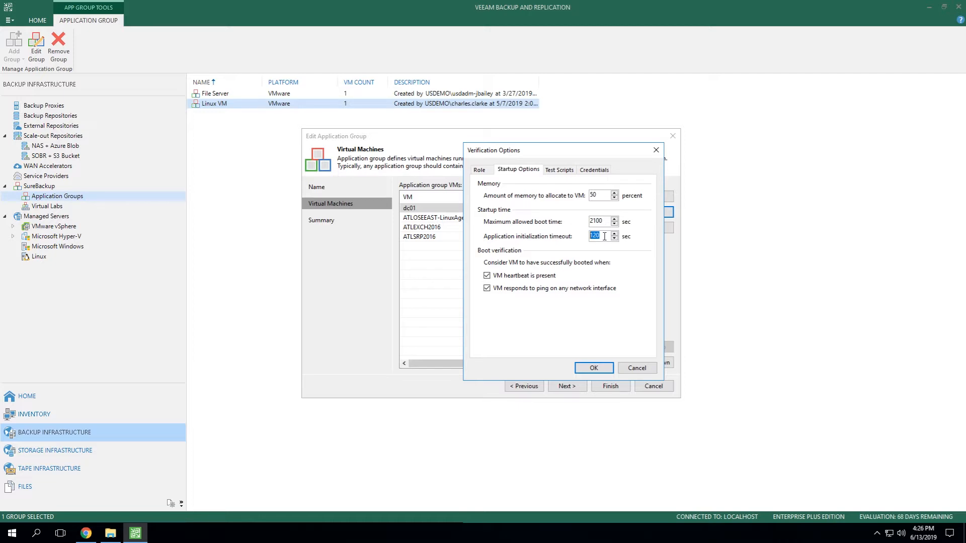
type("300")
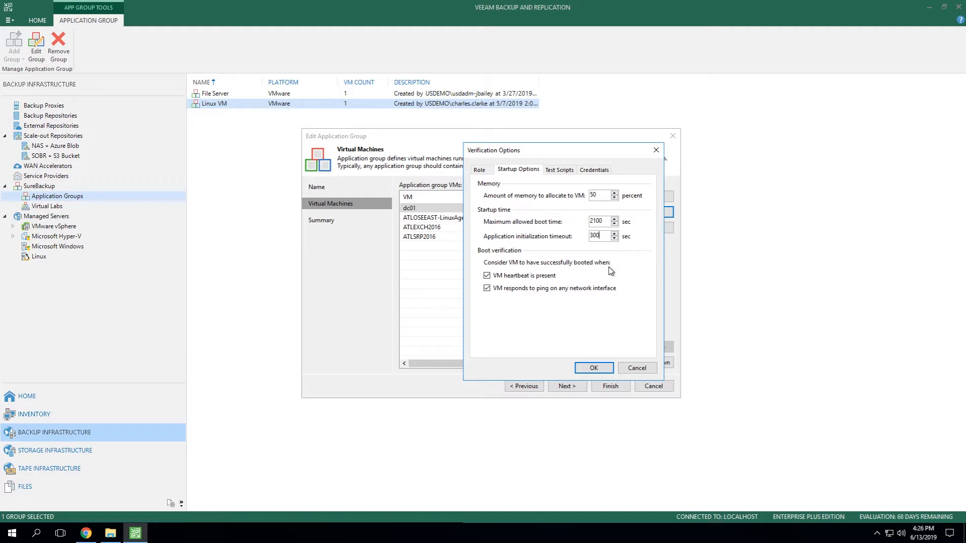
mouse_move(560, 269)
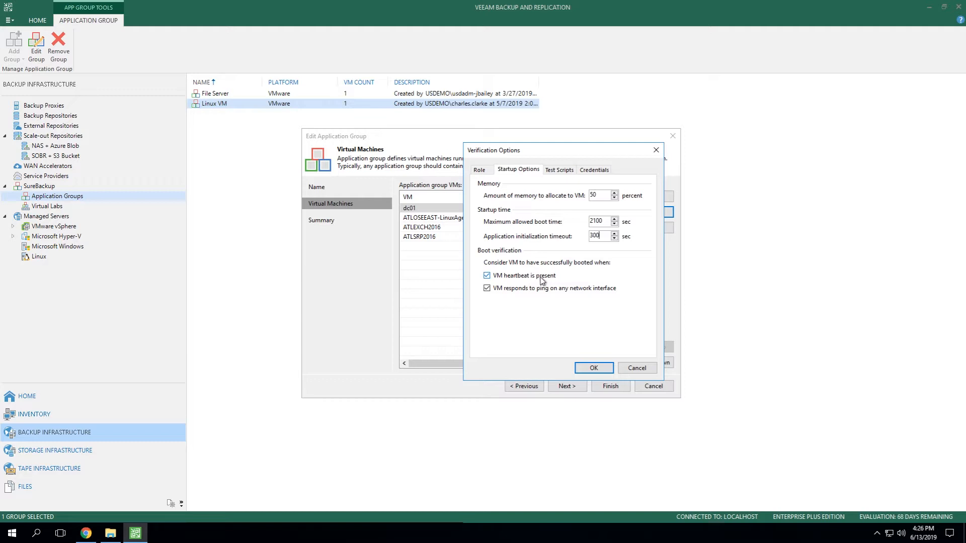
mouse_move(559, 285)
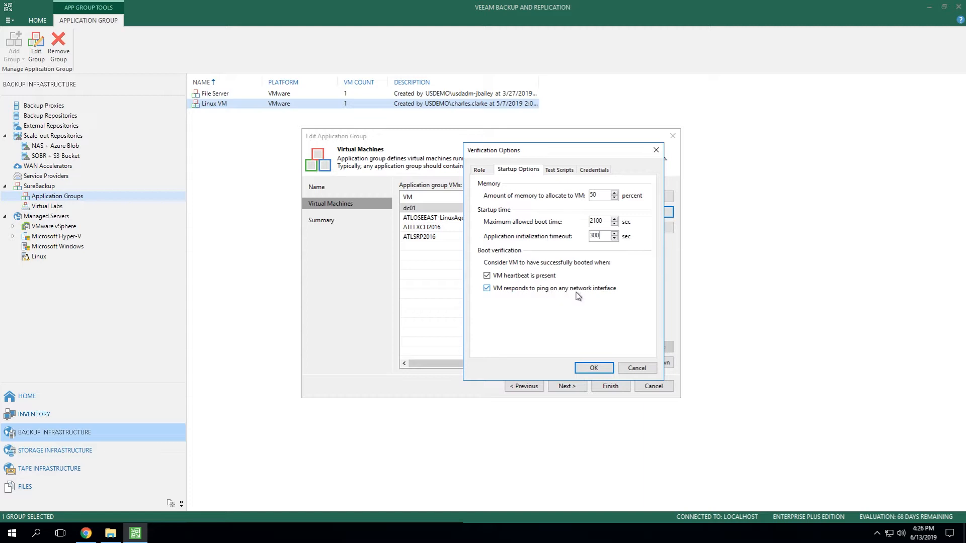
- Review dc01's test scripts: DNS Server, Global Catalog and Domain Controller
left_click(558, 170)
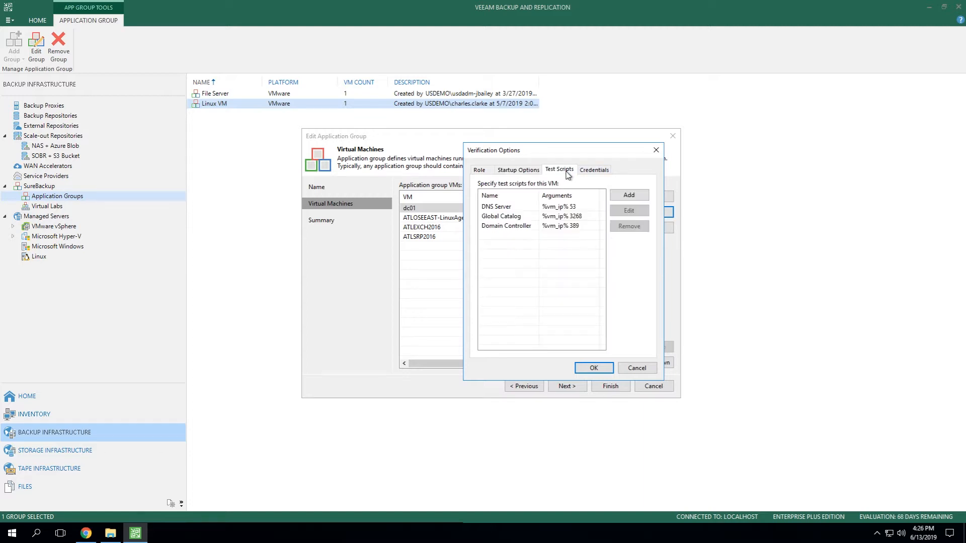
left_click(500, 217)
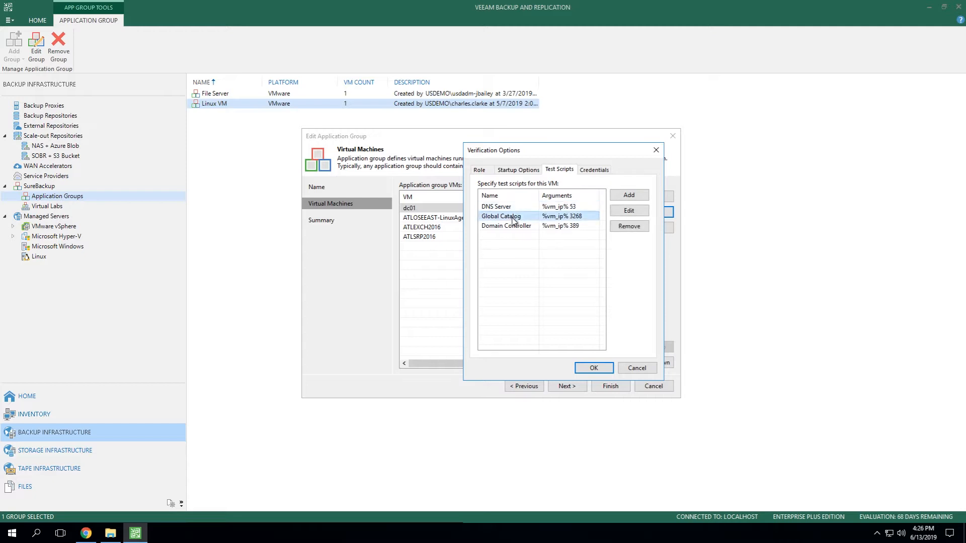
left_click(506, 225)
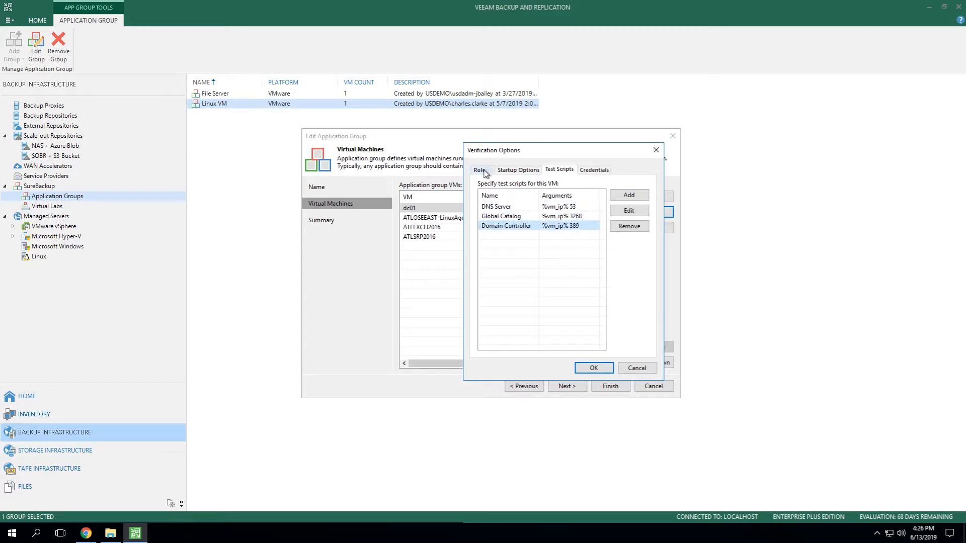
left_click(501, 216)
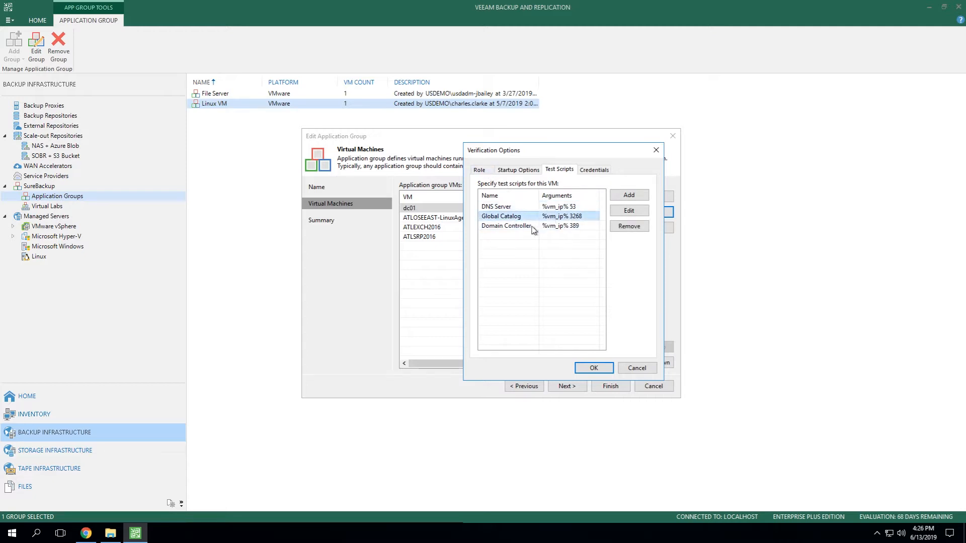
left_click(498, 206)
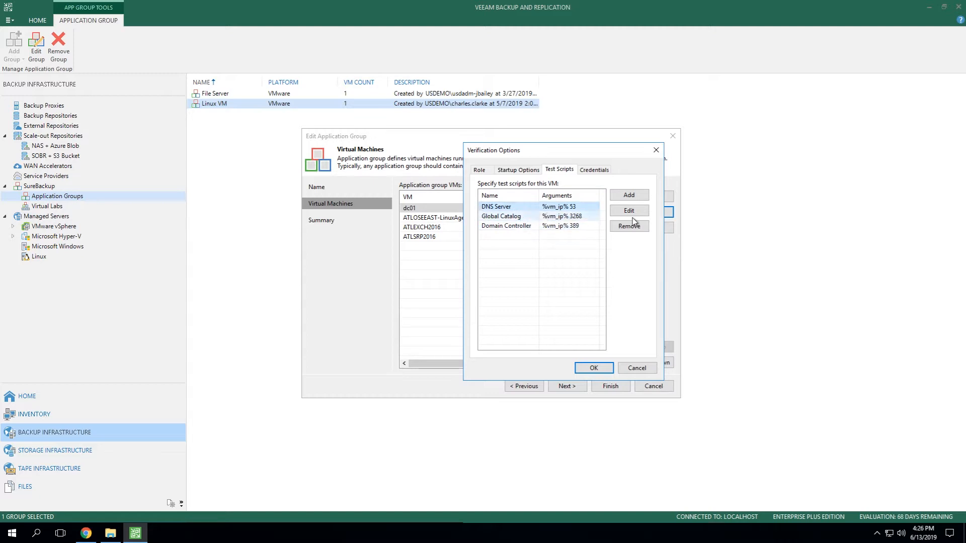
- Inspect the DNS Server test script's predefined/custom options and cancel without changes
left_click(628, 210)
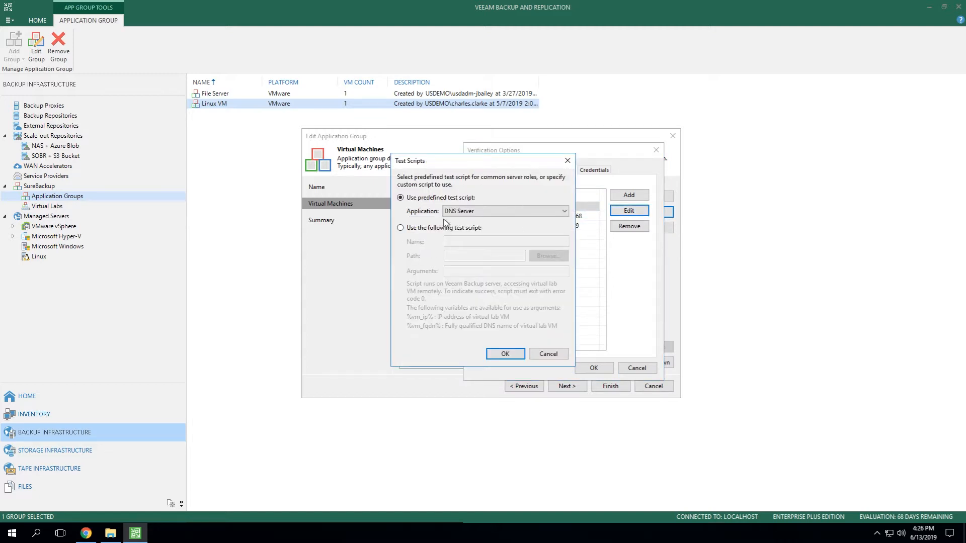
left_click(401, 227)
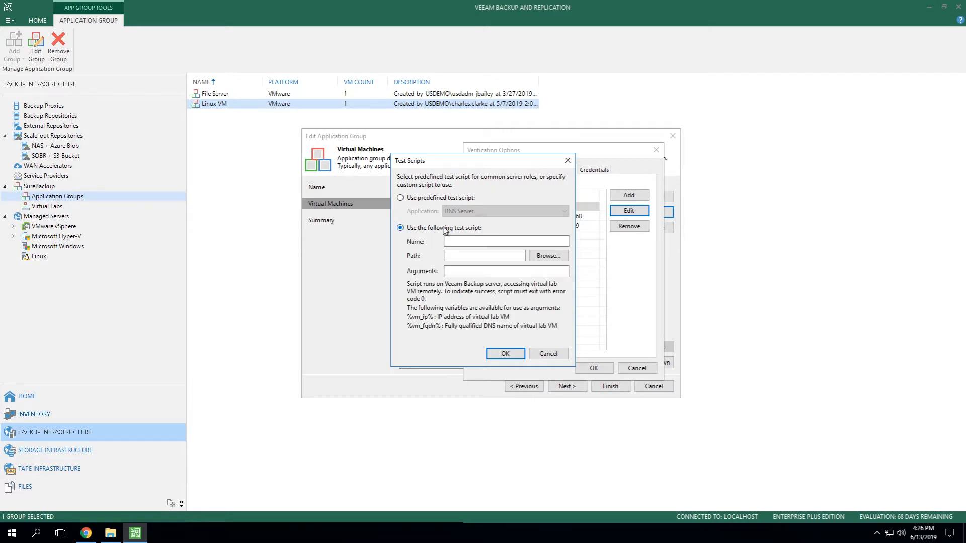
mouse_move(439, 262)
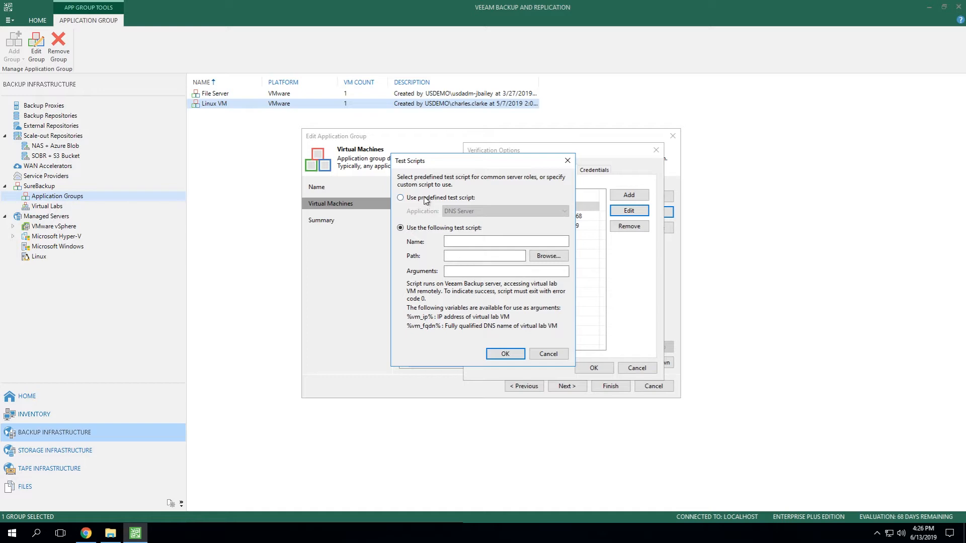
left_click(402, 198)
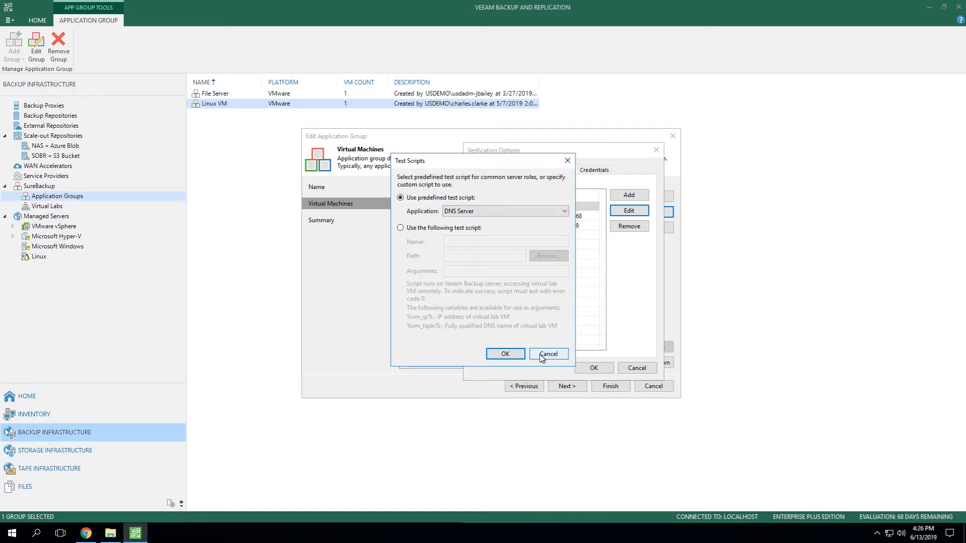
left_click(547, 354)
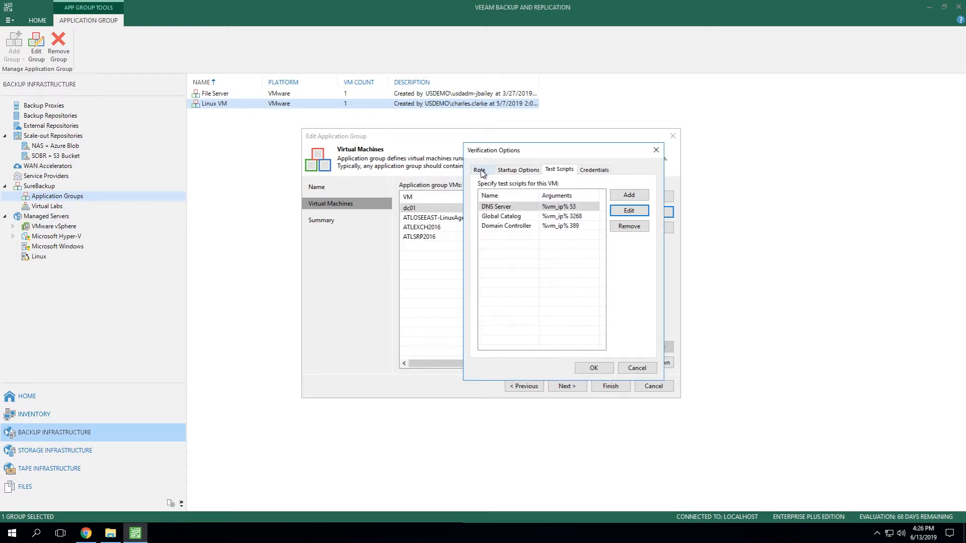
mouse_move(596, 182)
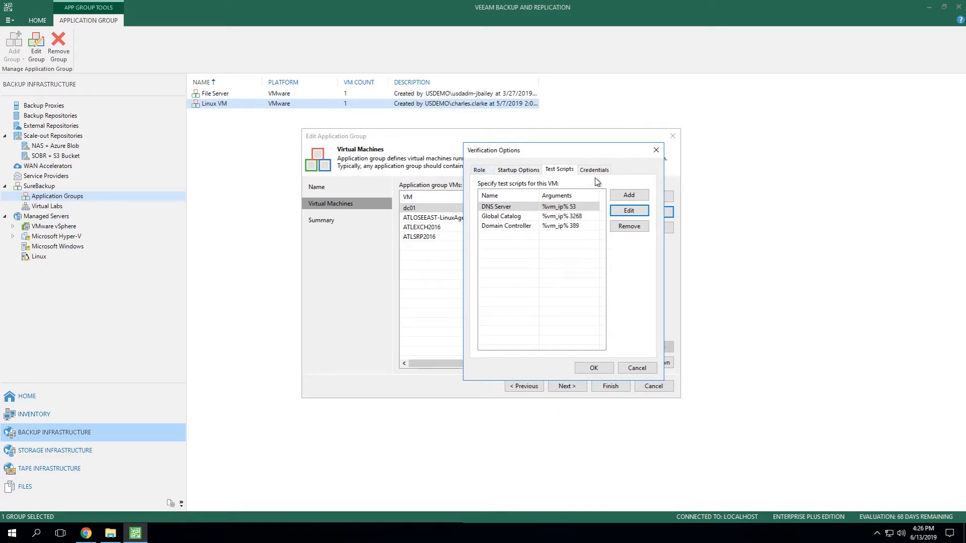
- Show dc01's Credentials settings and the available credentials list
left_click(594, 169)
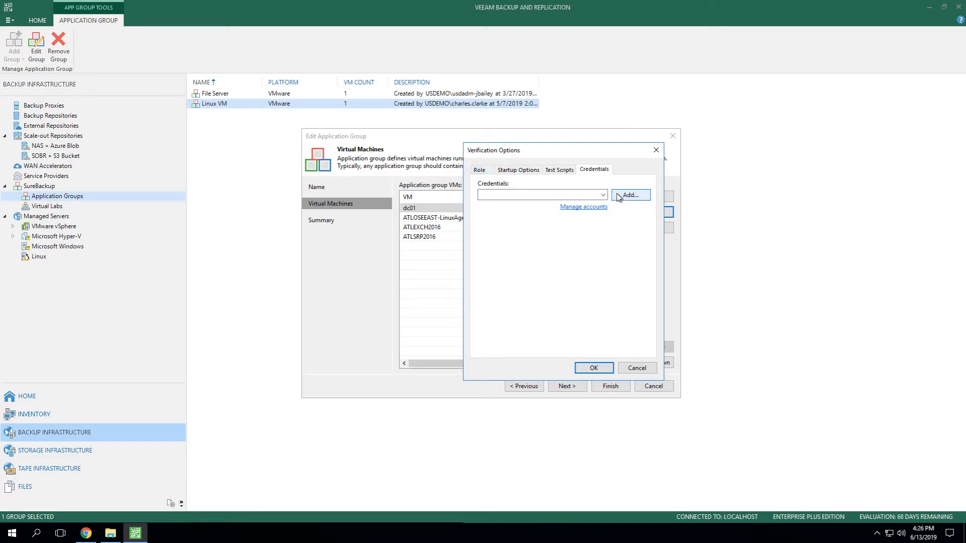
left_click(602, 195)
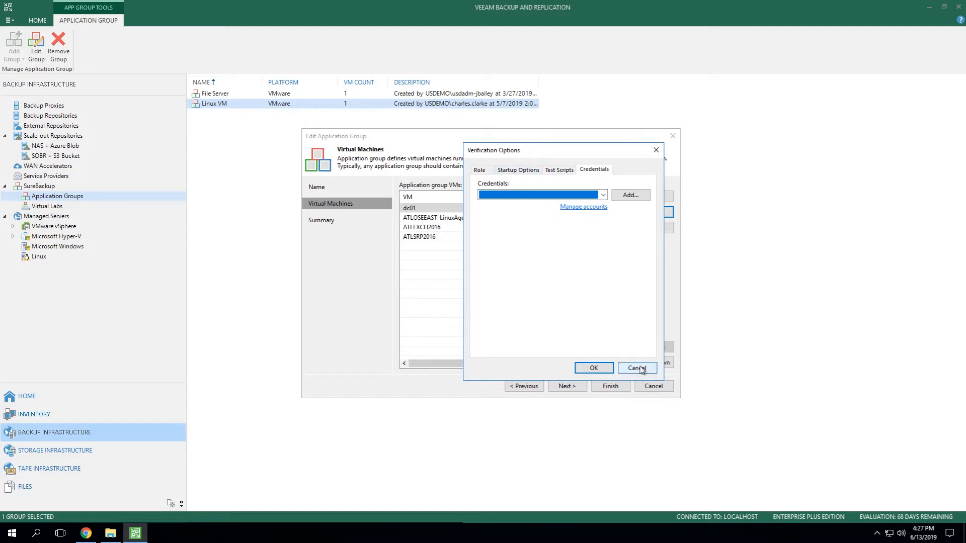
- Cancel the Verification Options and confirm exiting the wizard without applying changes
left_click(638, 368)
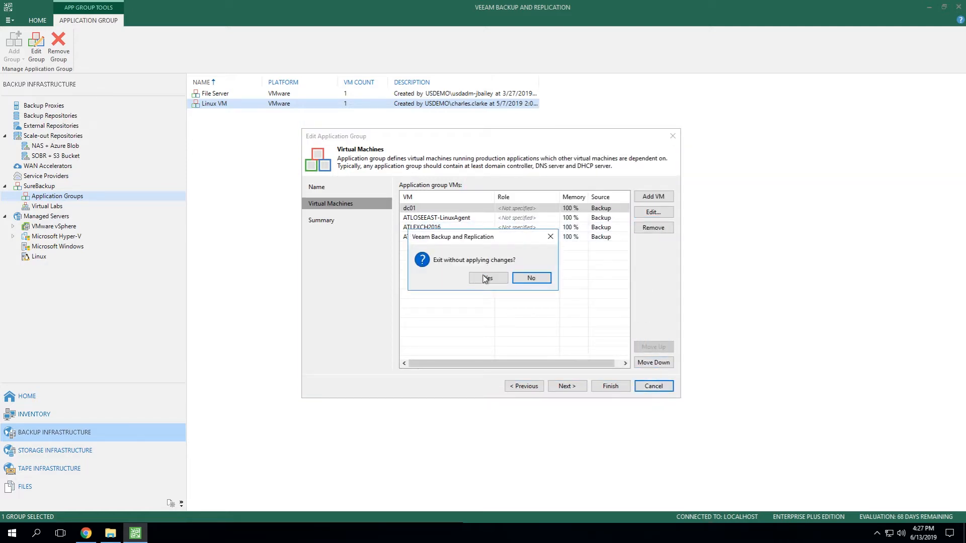
left_click(487, 278)
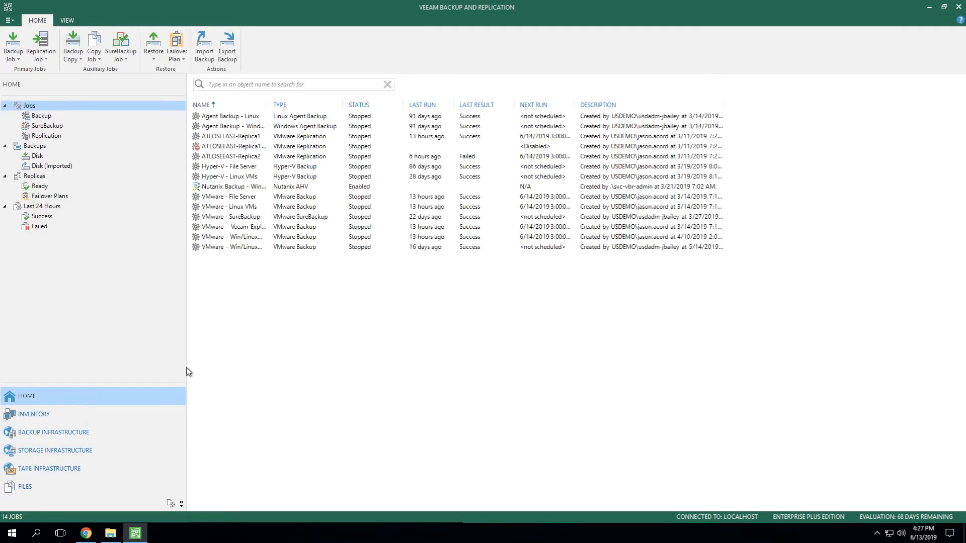
- Edit the VMware - SureBackup job and review its virtual lab, vLab-ISE
left_click(46, 126)
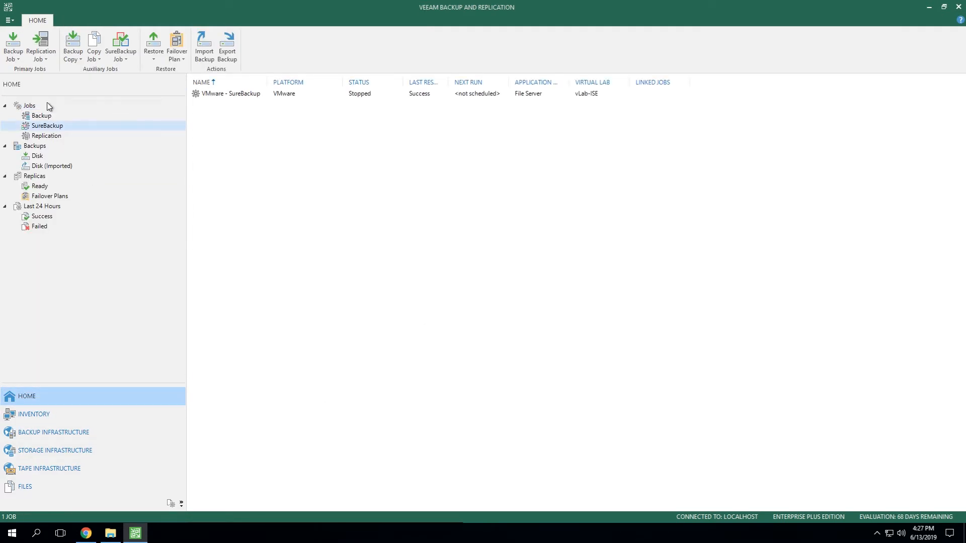
left_click(229, 92)
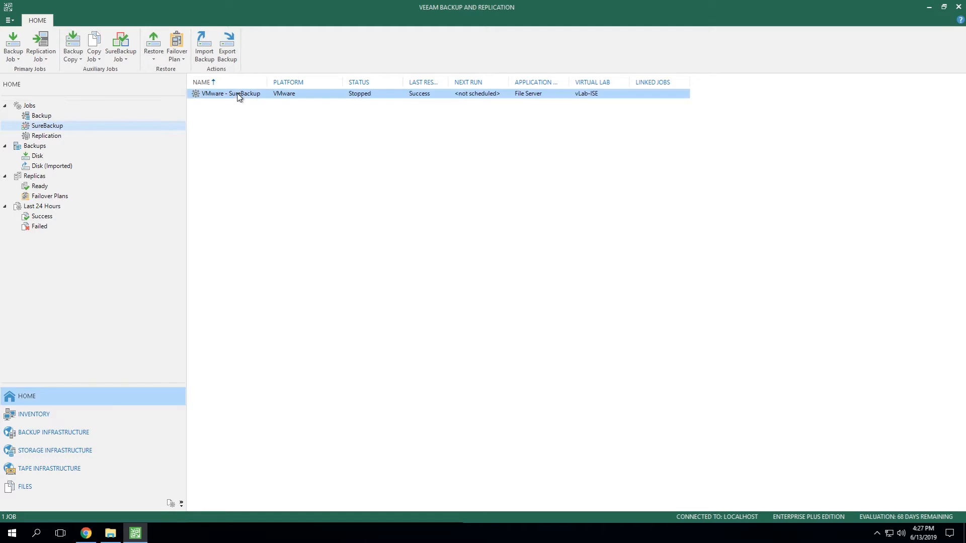
left_click(232, 92)
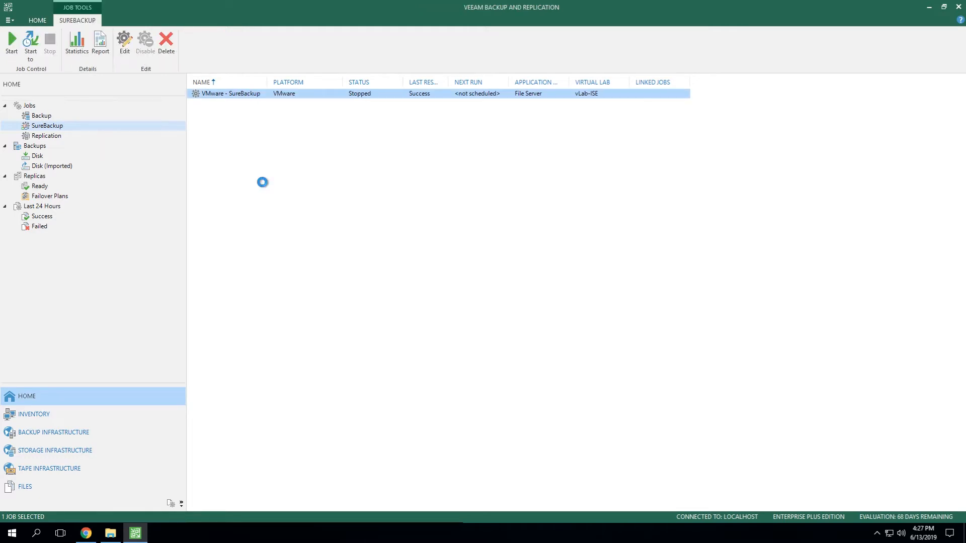
left_click(125, 42)
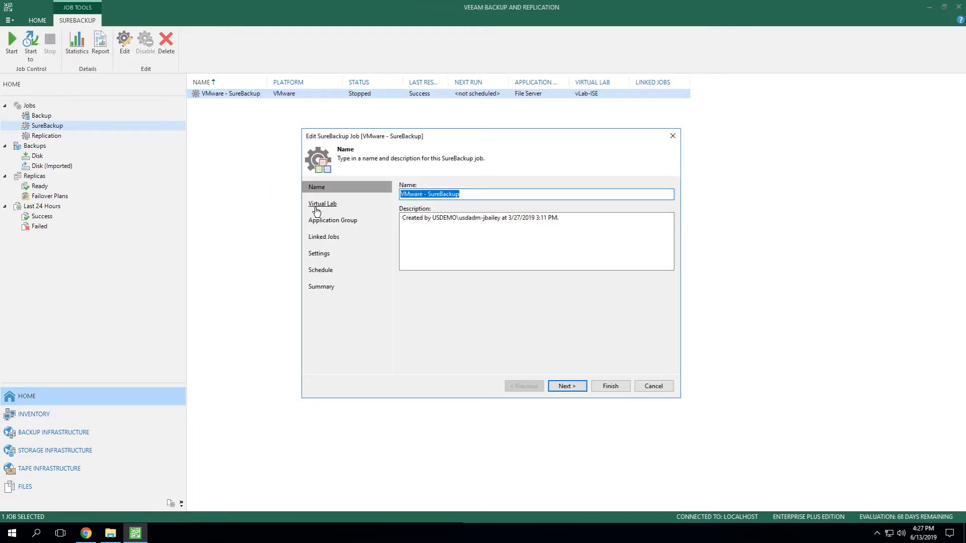
mouse_move(322, 204)
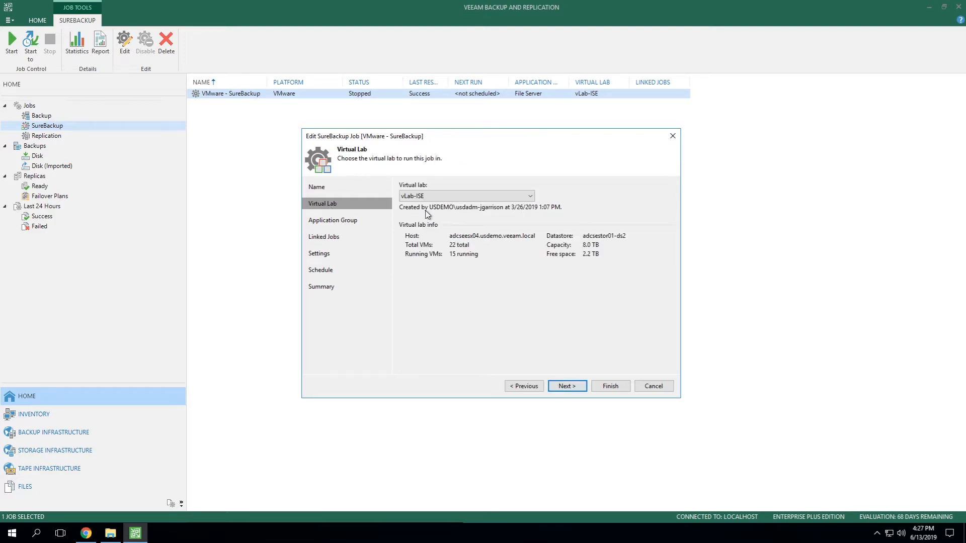
left_click(465, 196)
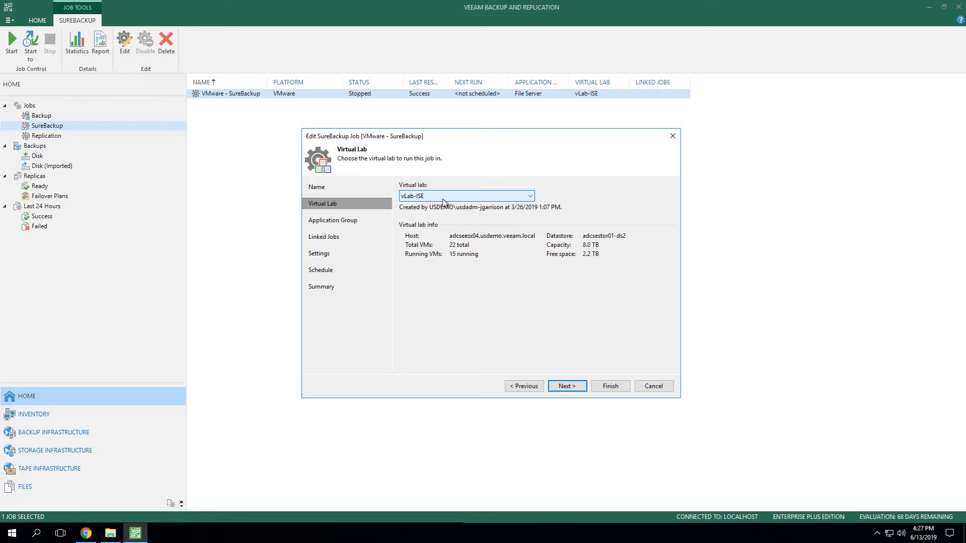
mouse_move(456, 205)
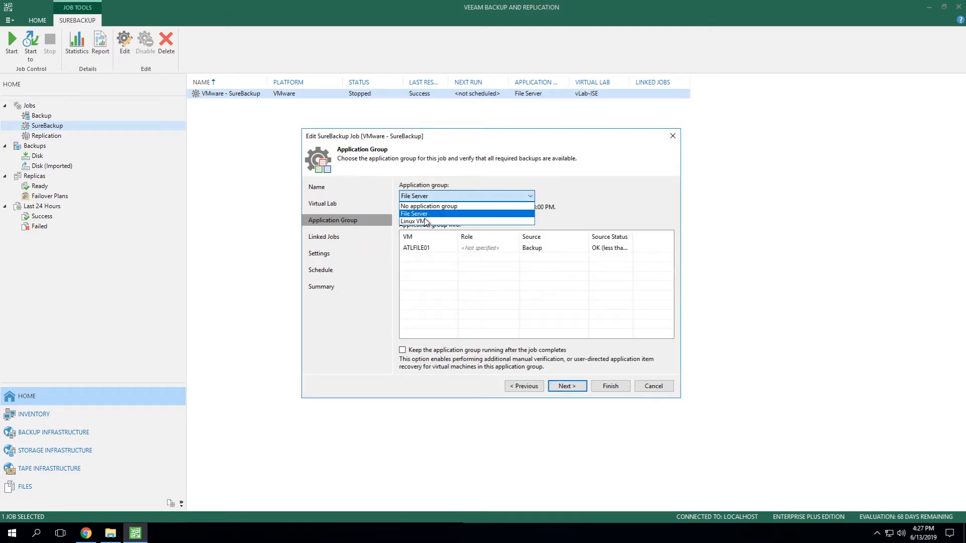
- Choose the Linux VM application group and toggle 'Keep the application group running' on and off
left_click(413, 221)
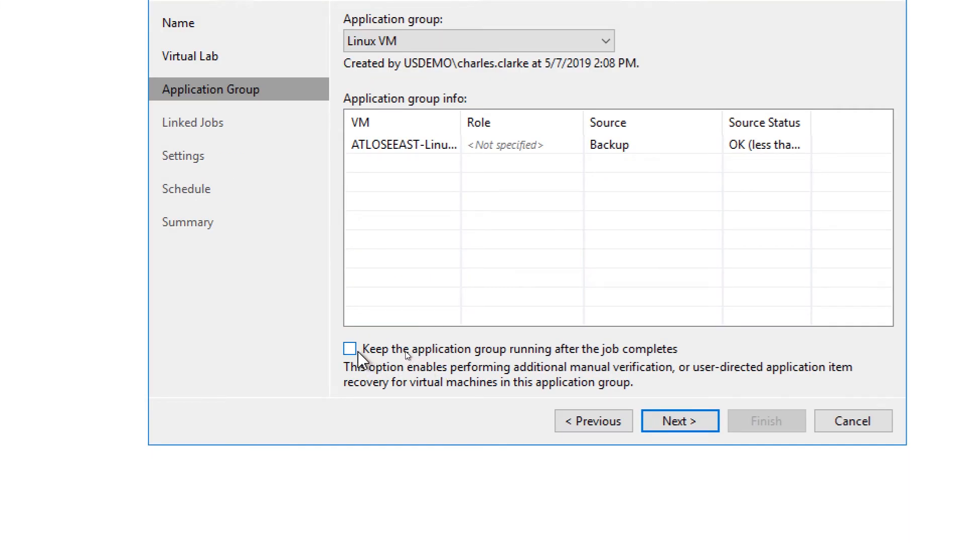
mouse_move(406, 355)
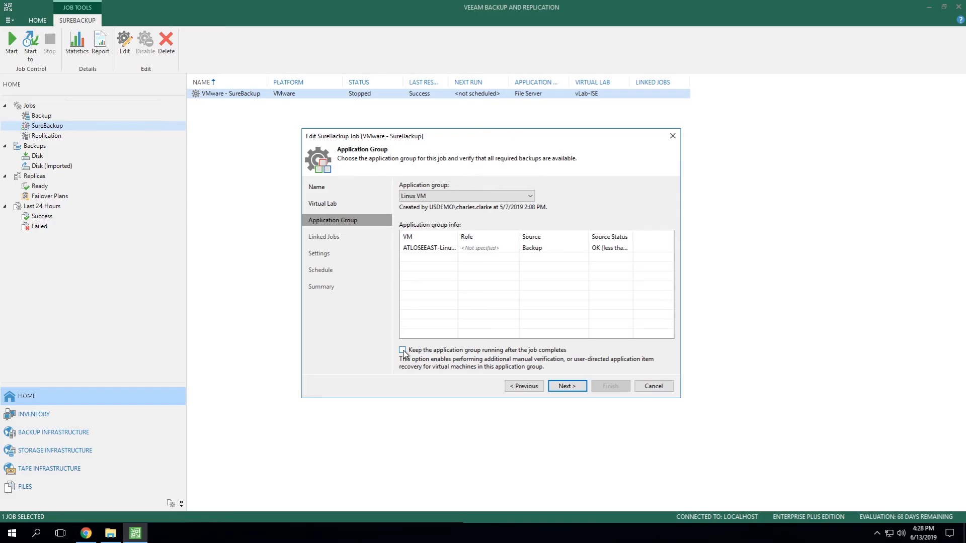
left_click(402, 350)
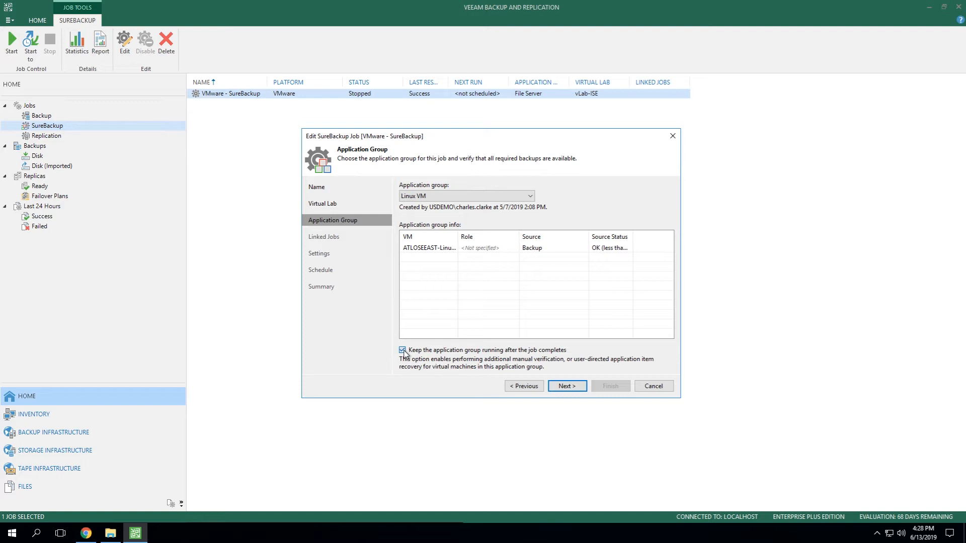
left_click(402, 350)
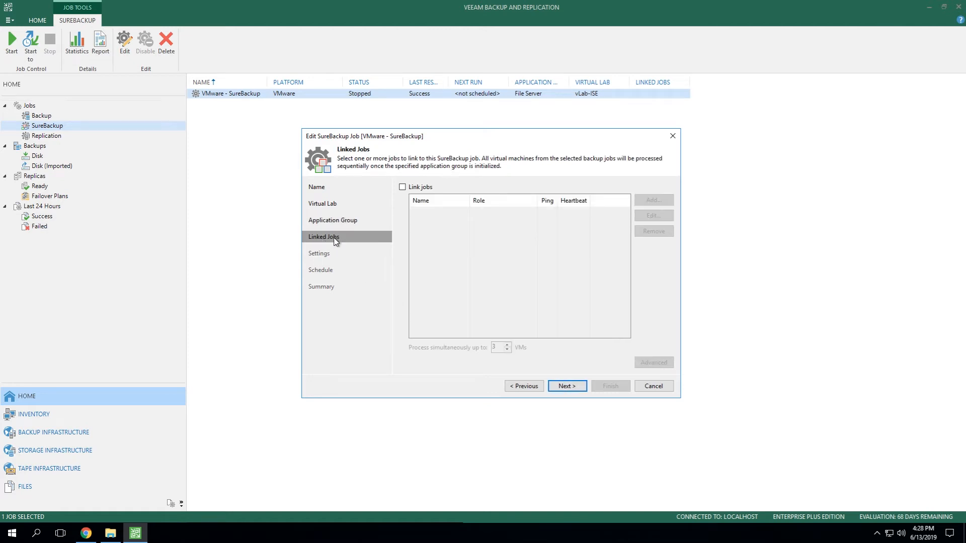
- Enable Link jobs and add the VMware - File Server job to the SureBackup job
left_click(403, 187)
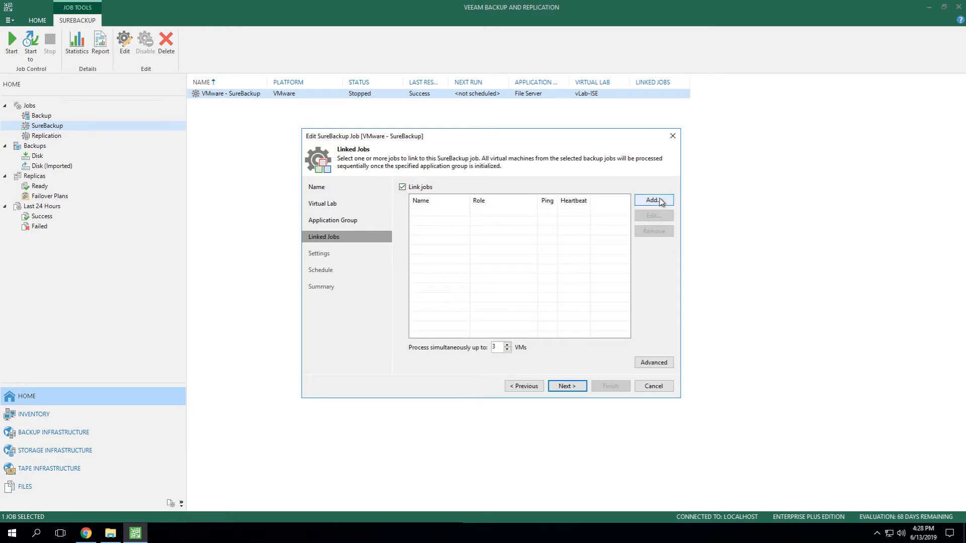
left_click(653, 199)
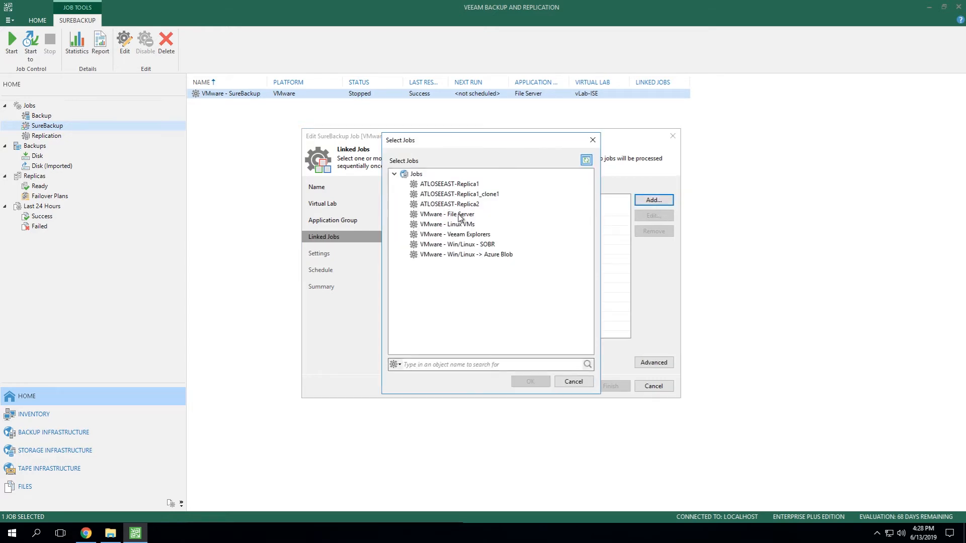
left_click(447, 214)
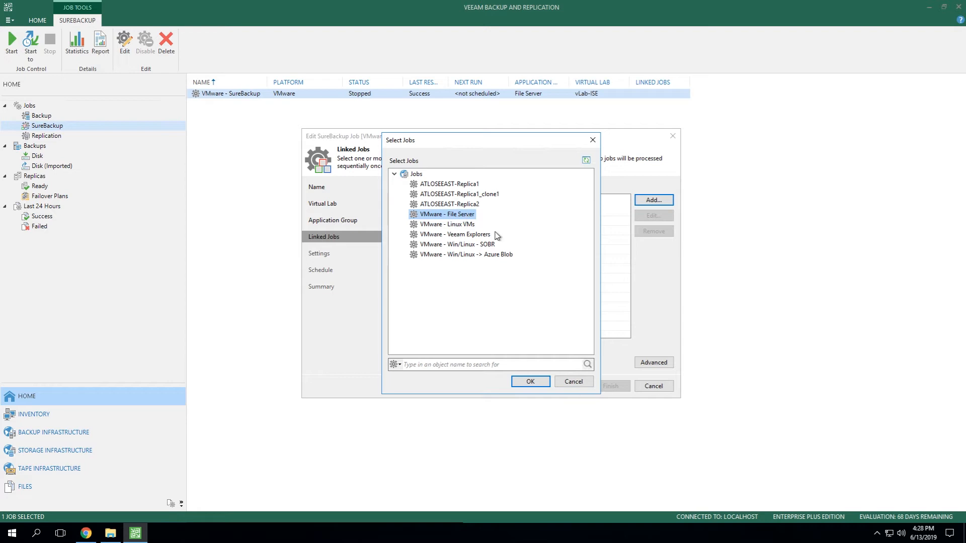
left_click(528, 381)
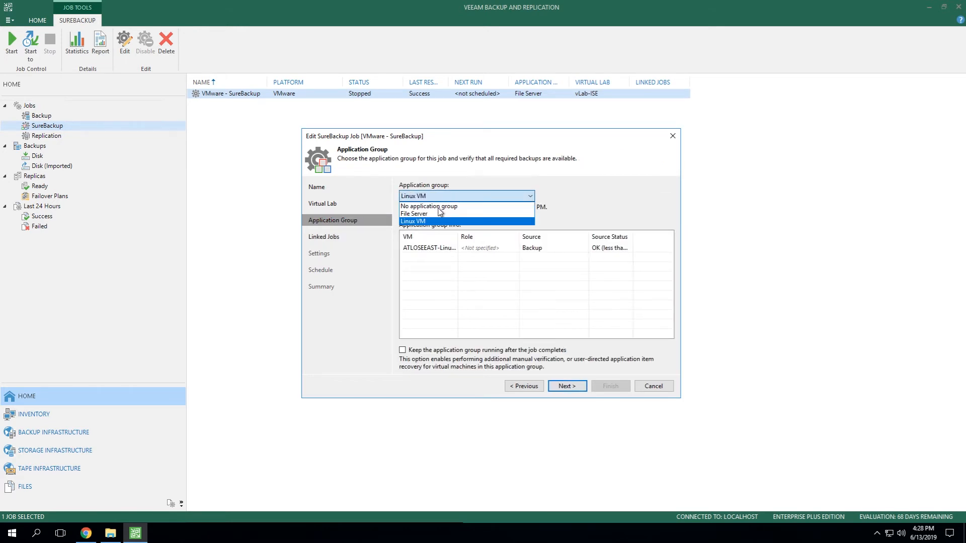
- Briefly set No application group, review the linked jobs, then reselect the Linux VM group
left_click(429, 206)
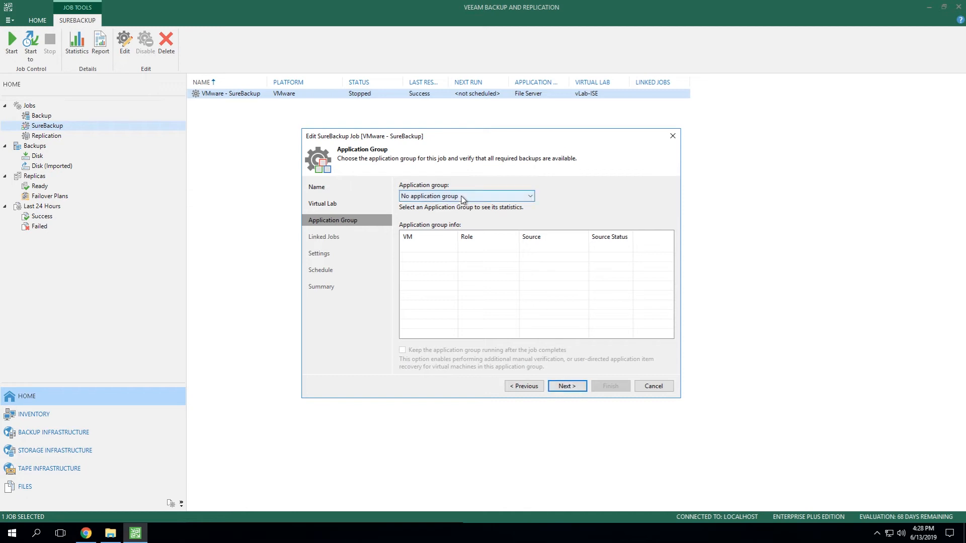
left_click(565, 386)
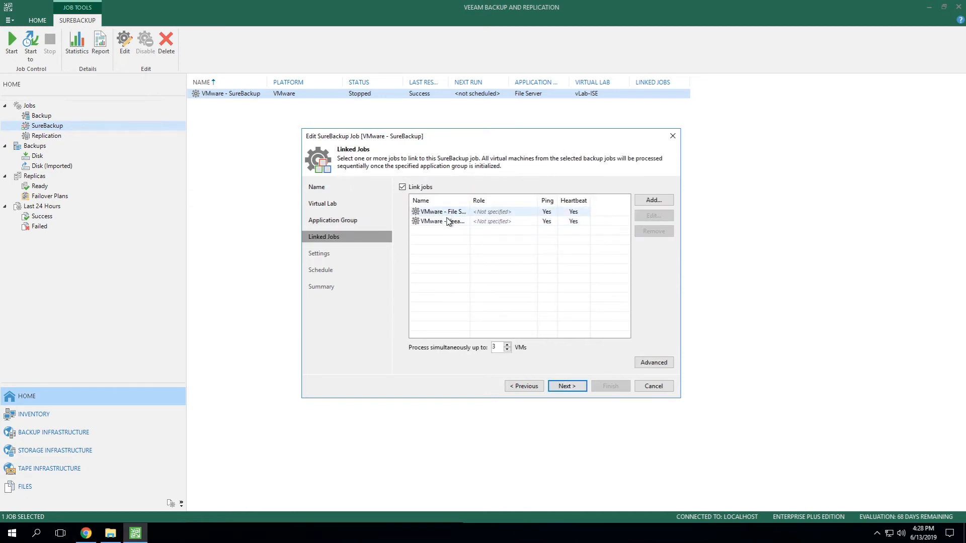
left_click(443, 222)
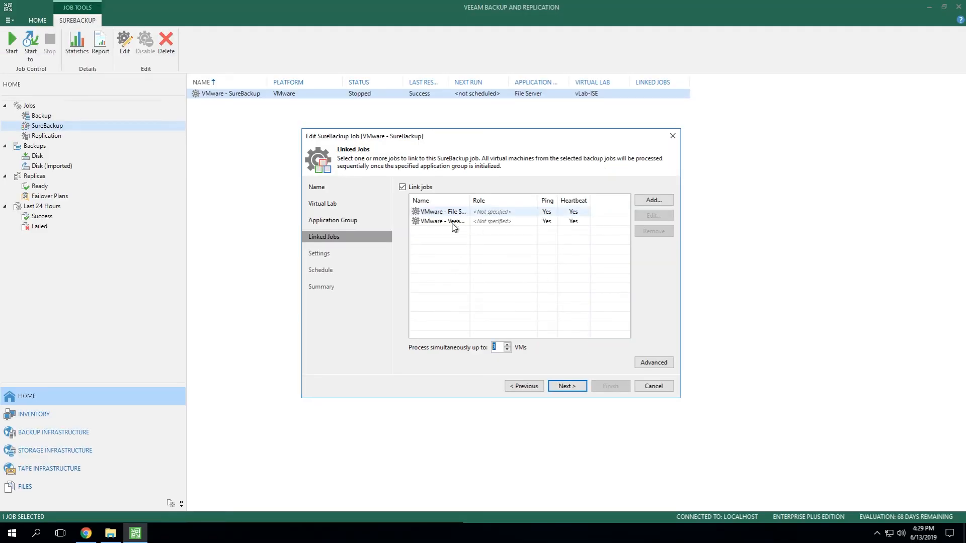
left_click(439, 211)
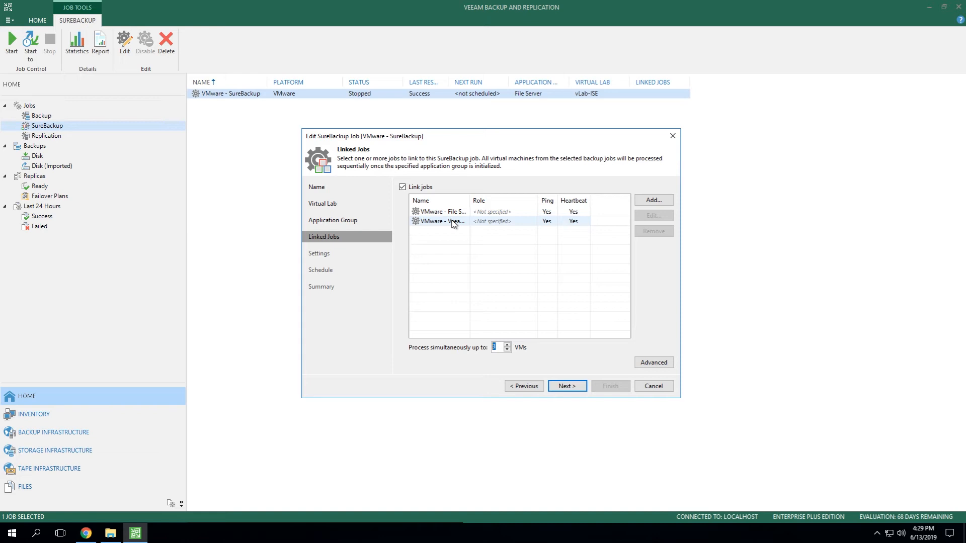
left_click(439, 211)
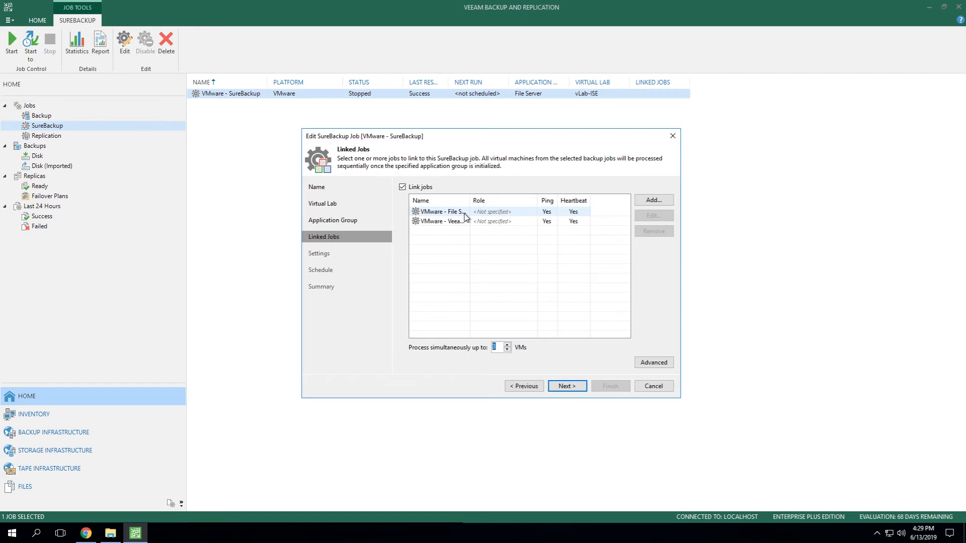
left_click(440, 221)
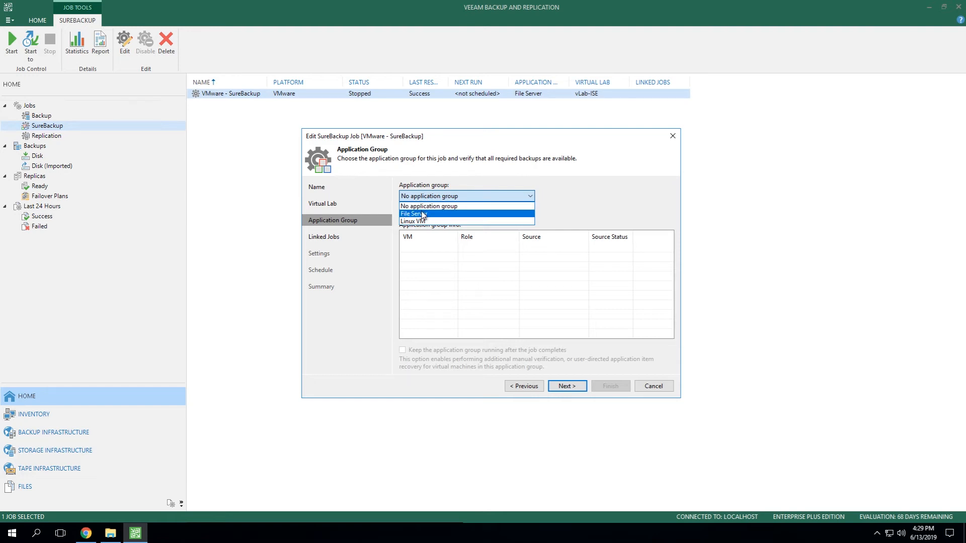
mouse_move(422, 221)
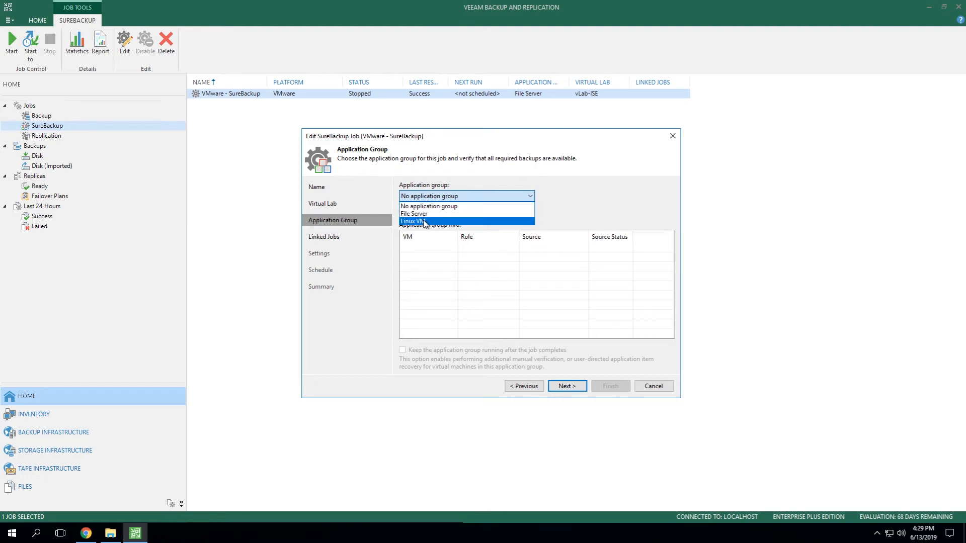
left_click(411, 221)
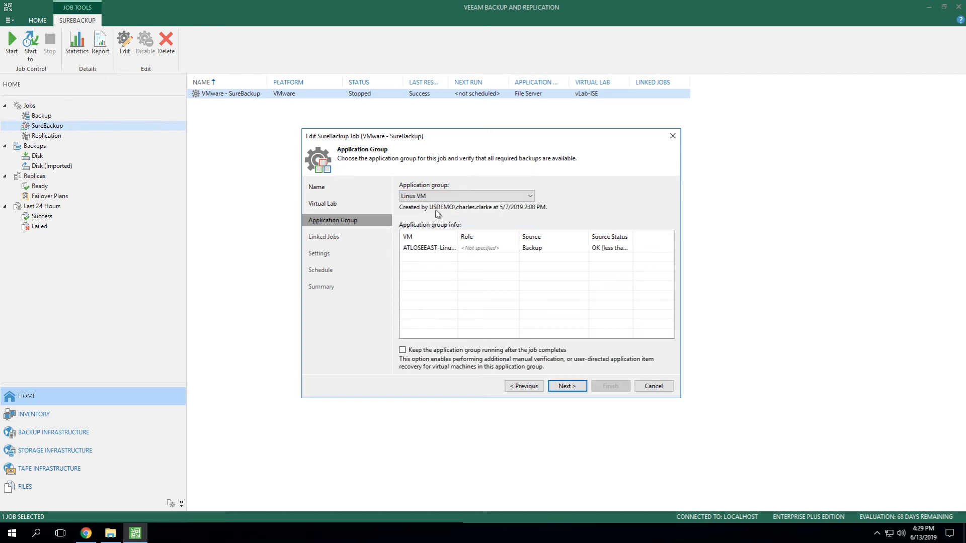
mouse_move(452, 207)
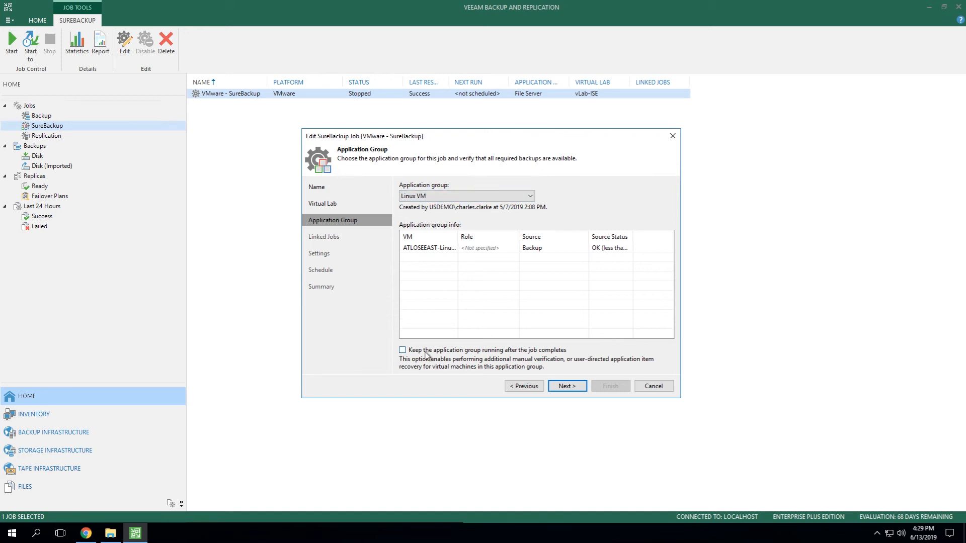
mouse_move(457, 214)
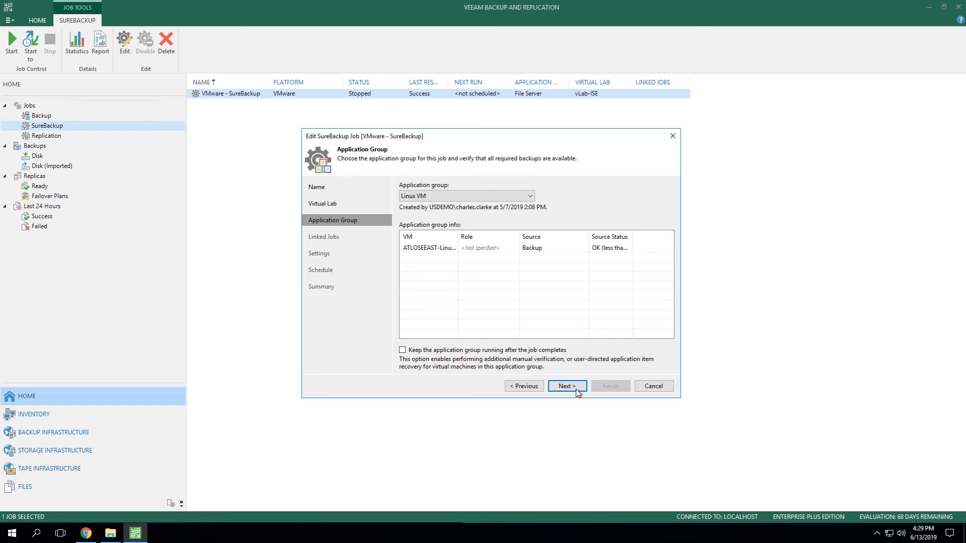
- Turn off Link jobs and exit the SureBackup wizard discarding all changes
left_click(564, 386)
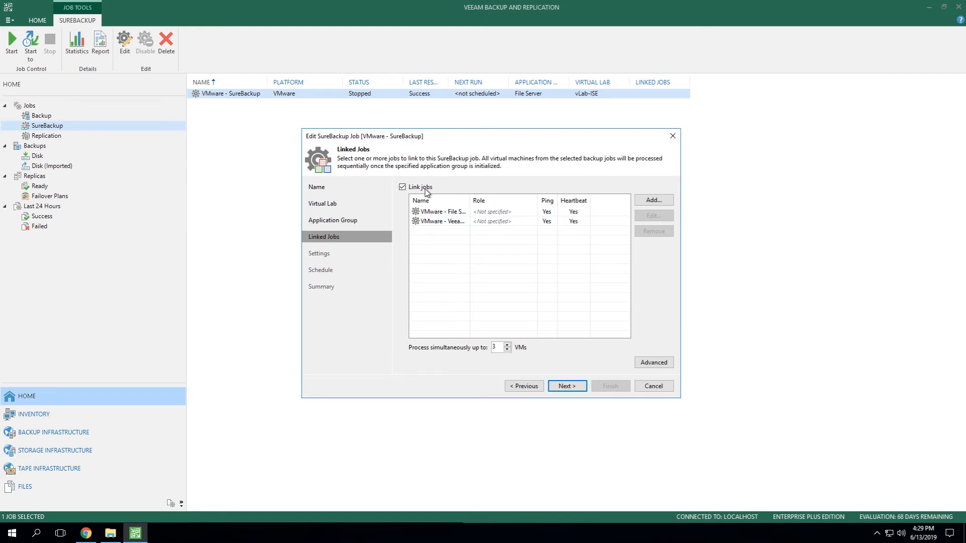
mouse_move(449, 235)
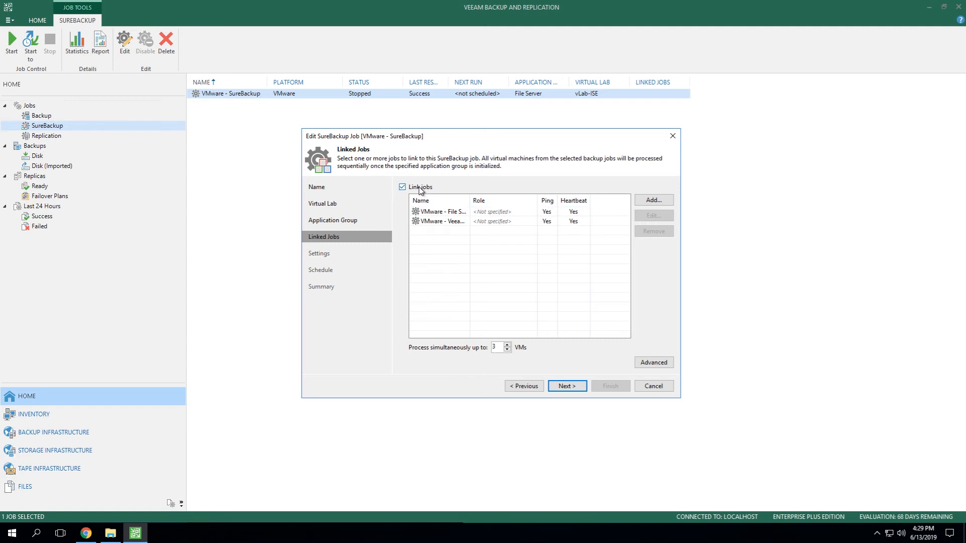
left_click(653, 385)
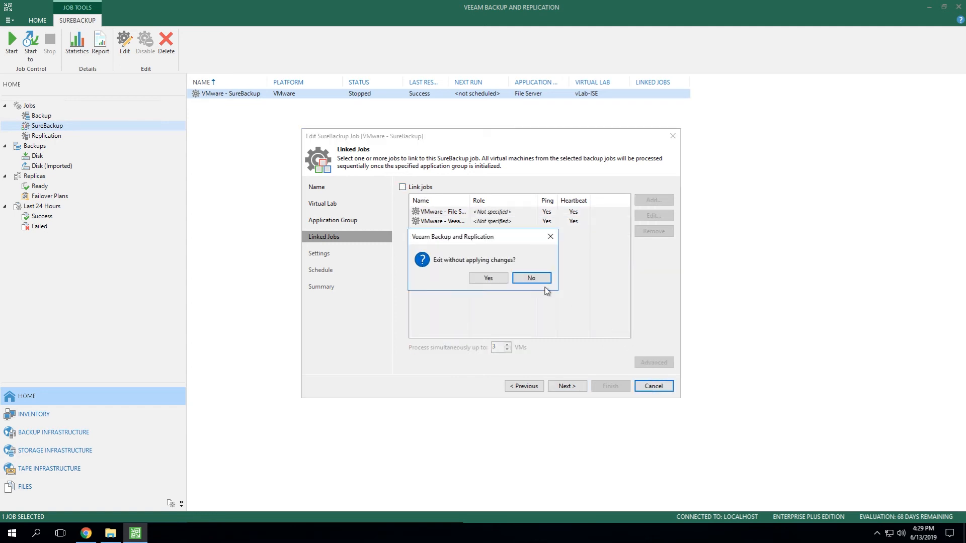
left_click(487, 277)
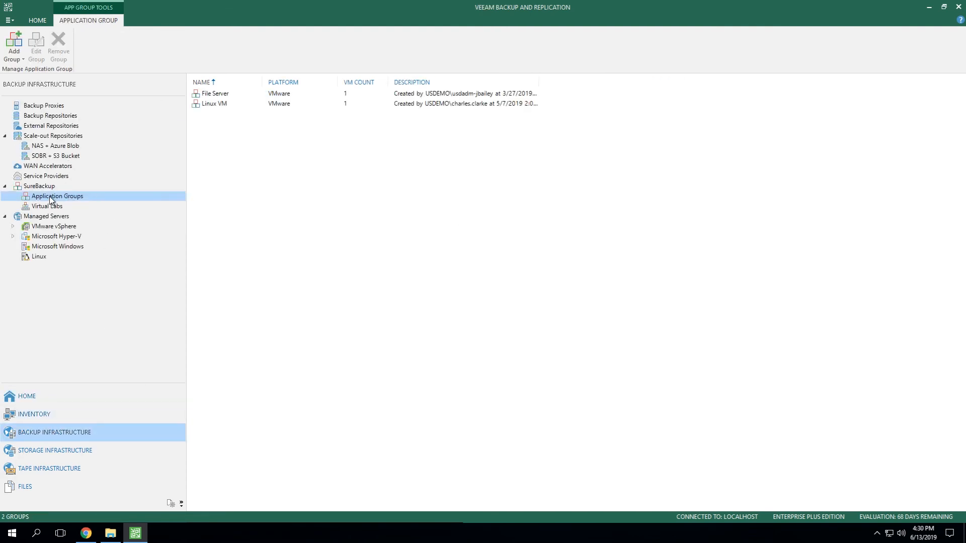
mouse_move(267, 182)
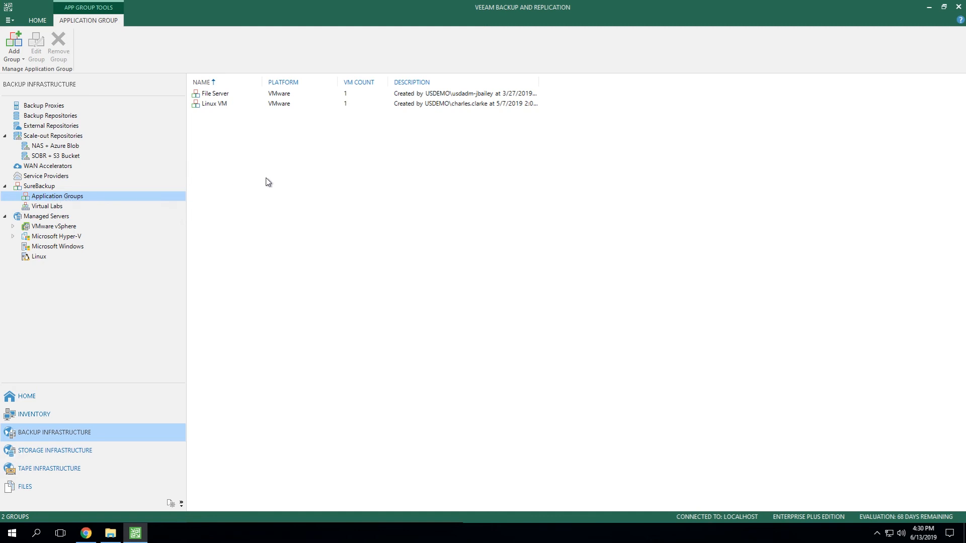